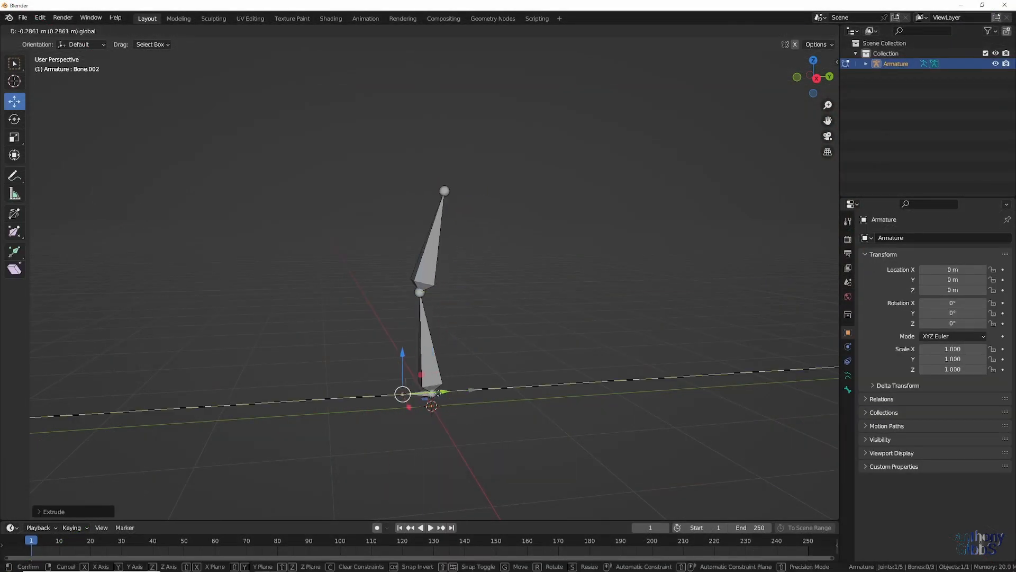
Start a fresh empty scene, browsing the armature types to add a new rig
click(417, 407)
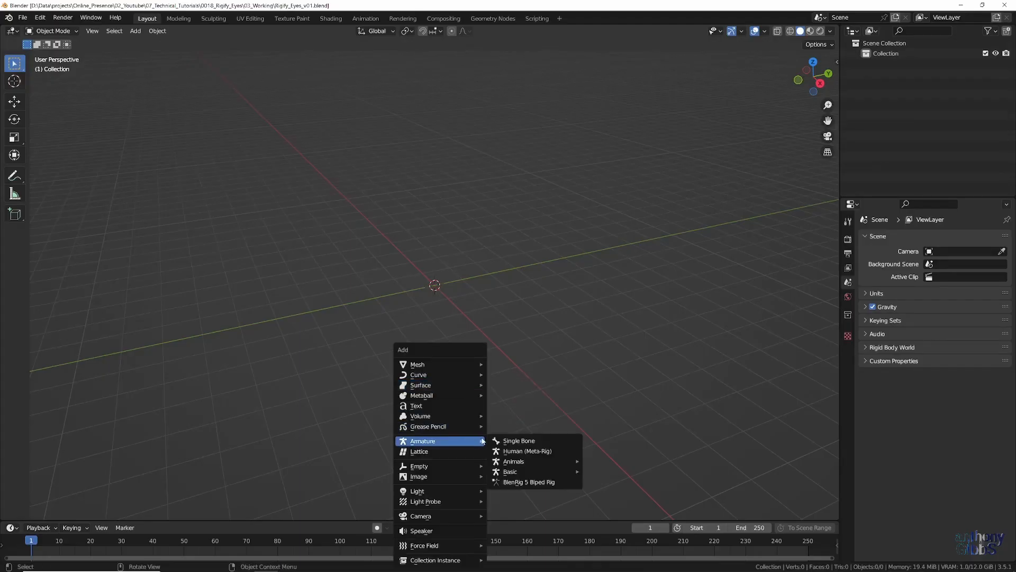
Add a Human Meta-Rig, upgrade its face rig, generate the full Rigify rig and select metarig
click(527, 451)
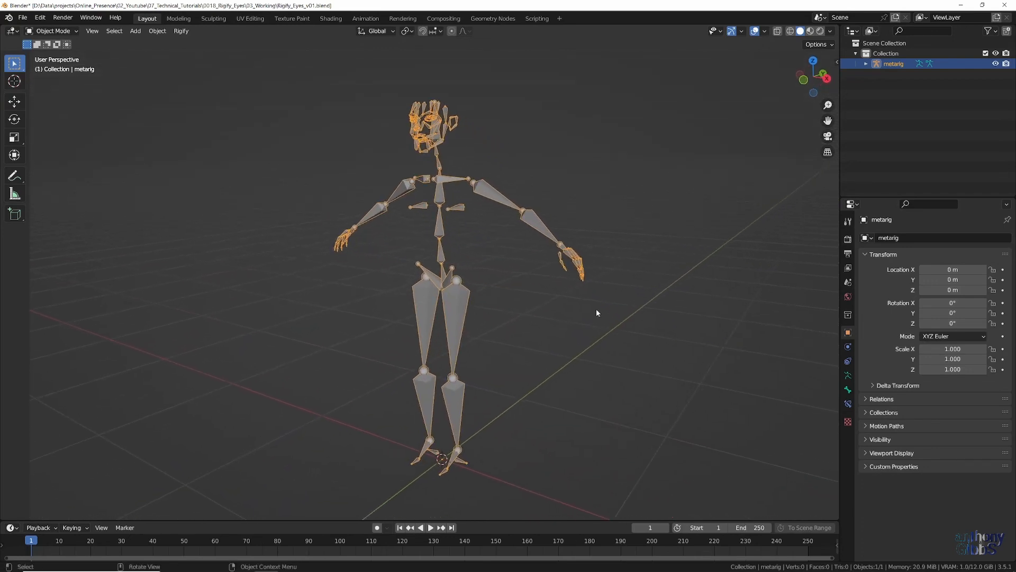
click(847, 374)
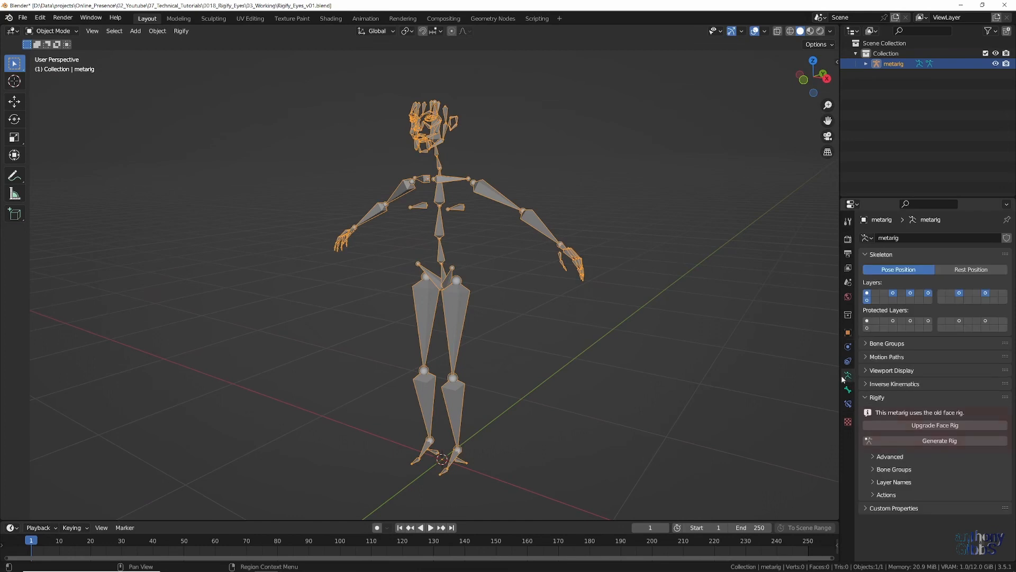
mouse_move(935, 426)
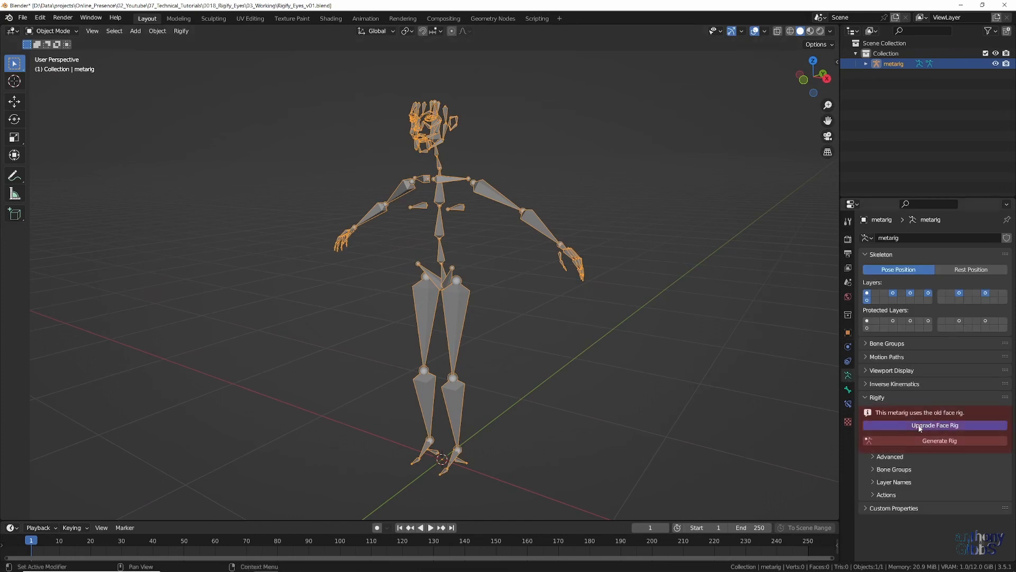
click(935, 425)
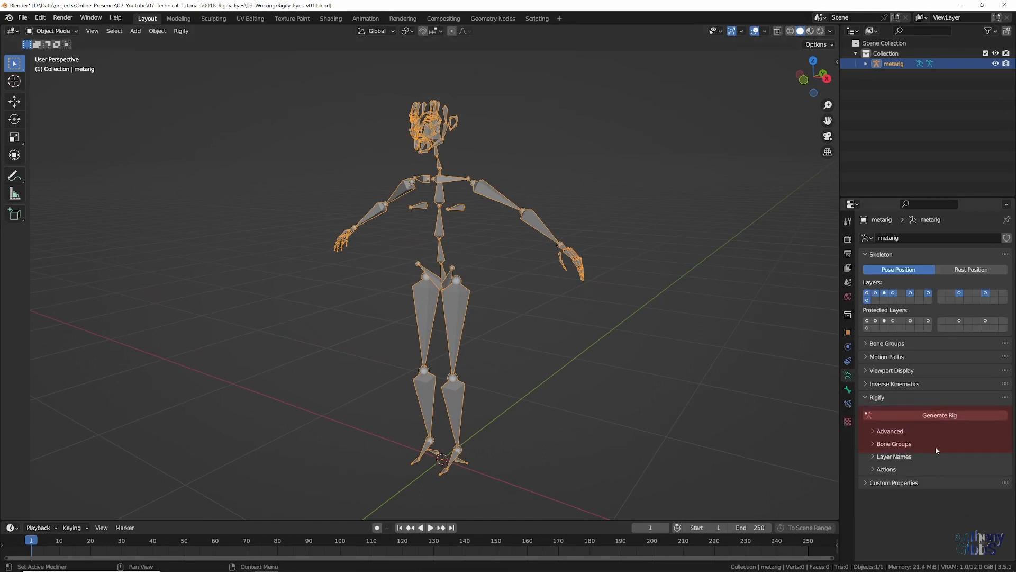
click(940, 415)
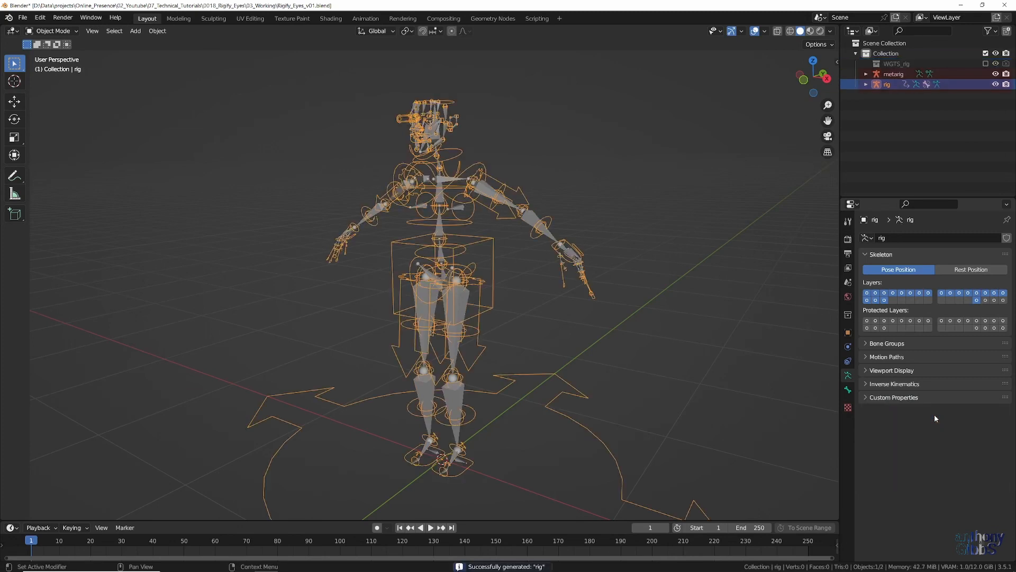
click(894, 74)
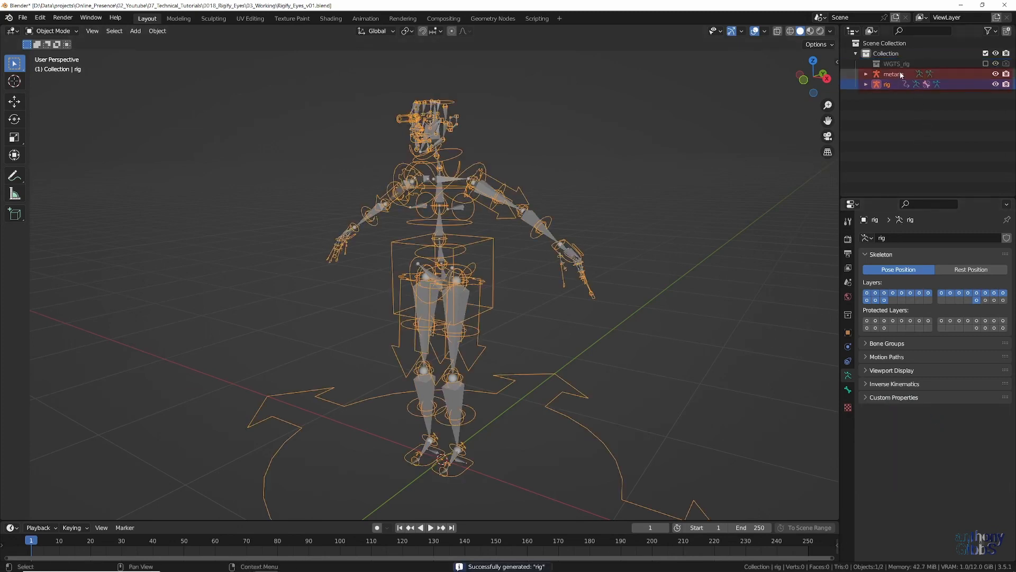
Hide the metarig, select the generated rig and enter Edit Mode on its bones
click(893, 74)
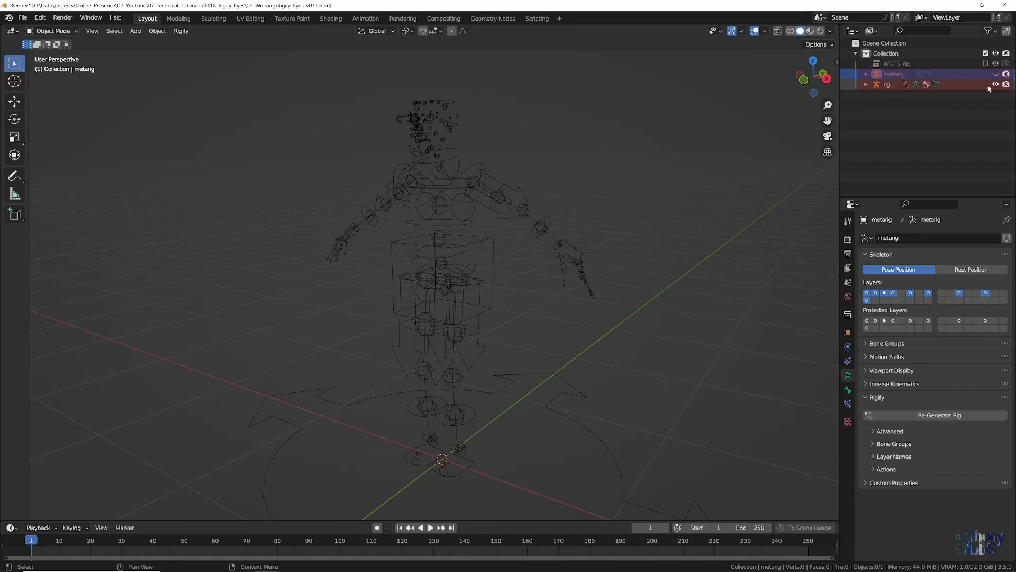
click(887, 85)
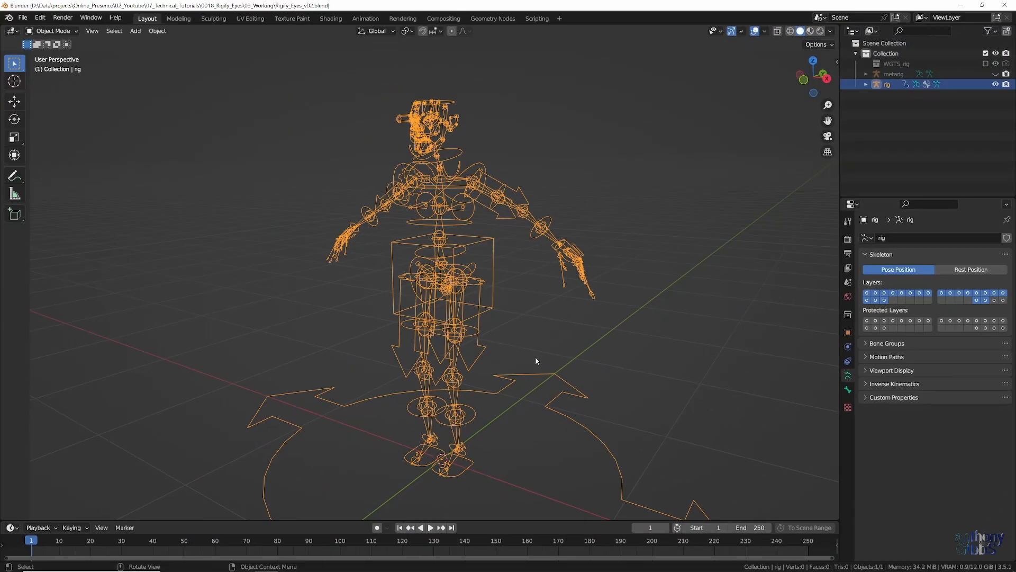
key(Tab)
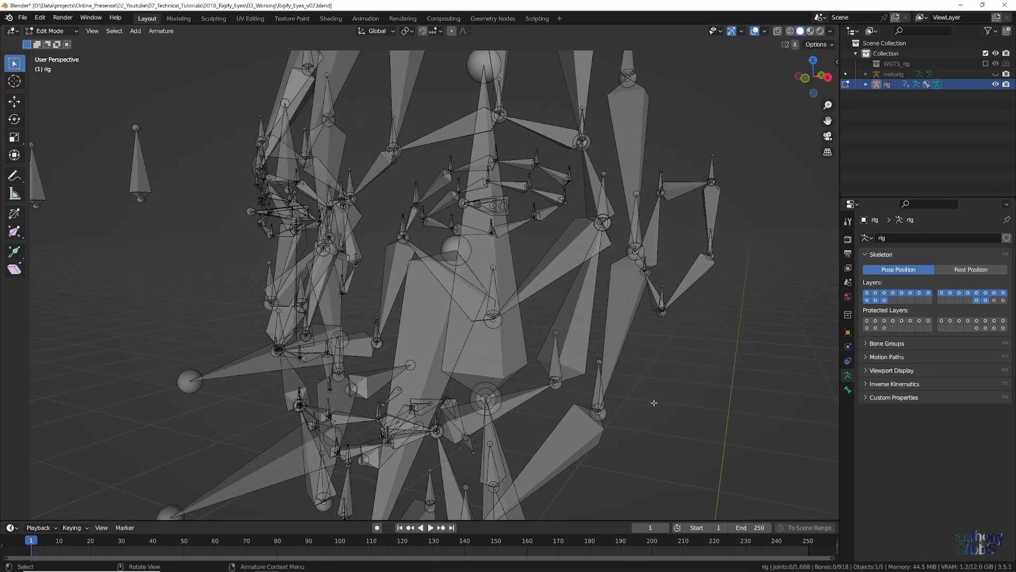
mouse_move(593, 386)
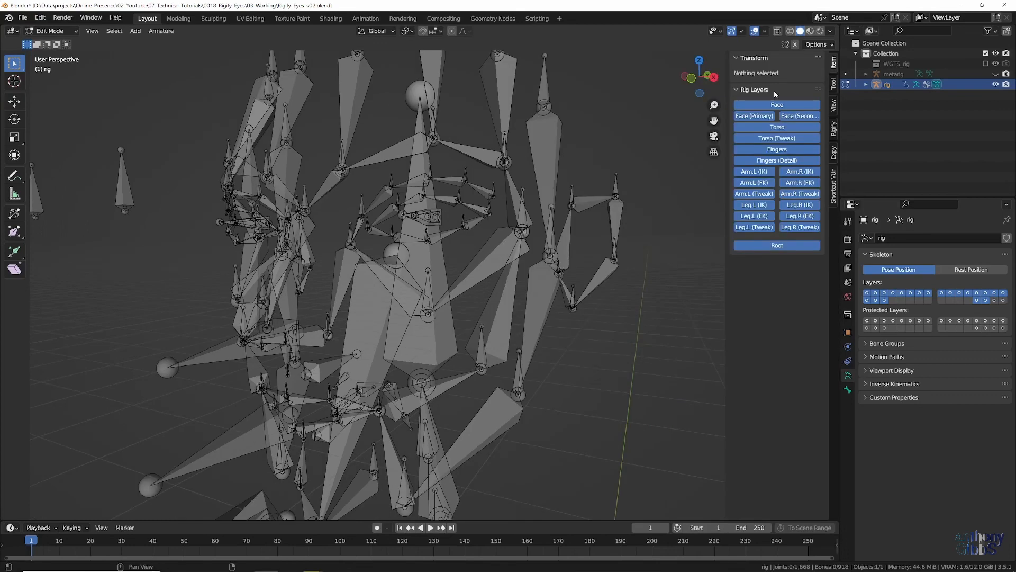
Toggle the rig's Face and Face (Secondary) bone layers in the Item sidebar
click(754, 116)
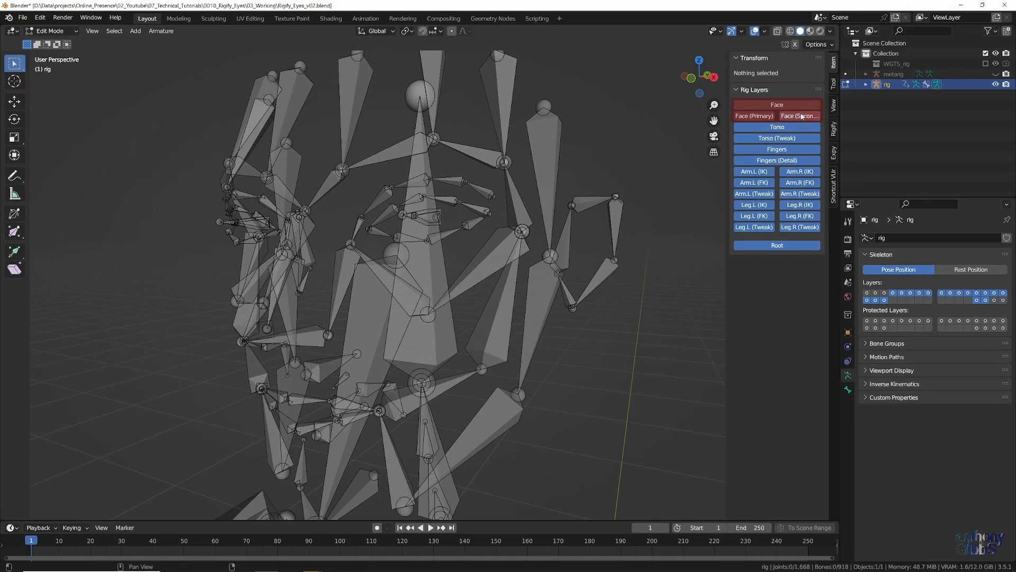
click(777, 104)
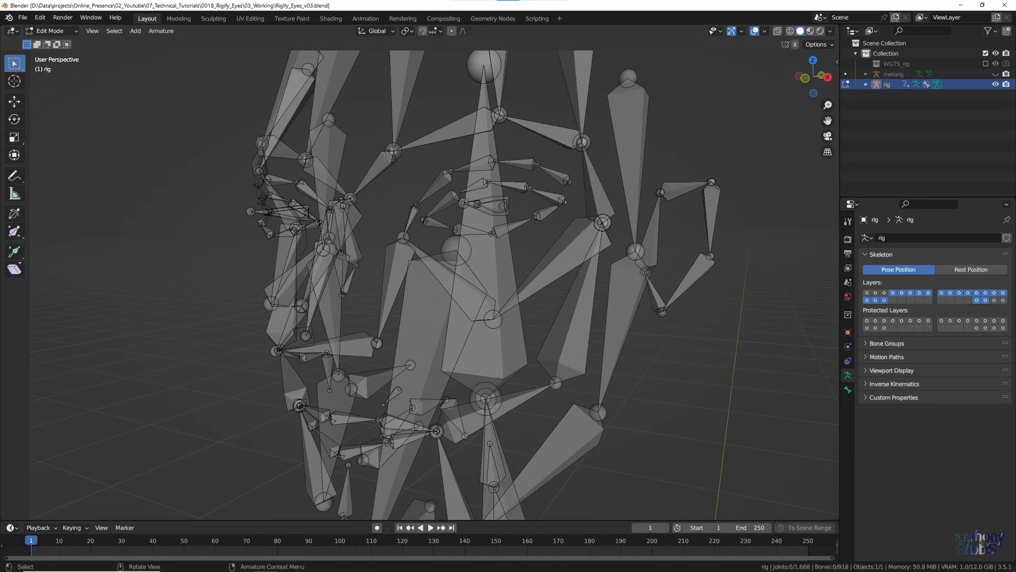
Hide unneeded bones and select the left eye deform bone DEF-eye.L
key(h)
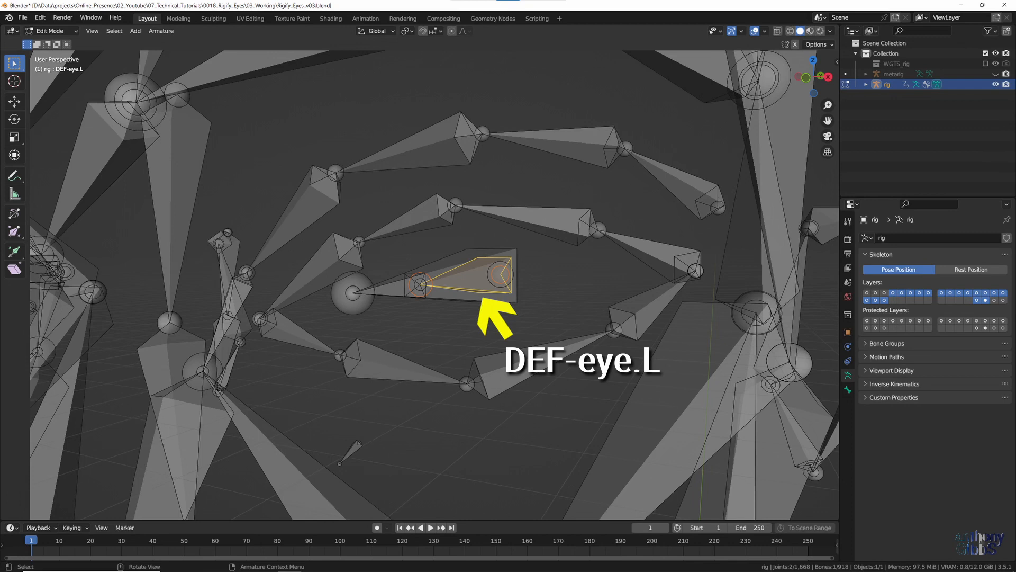
click(410, 292)
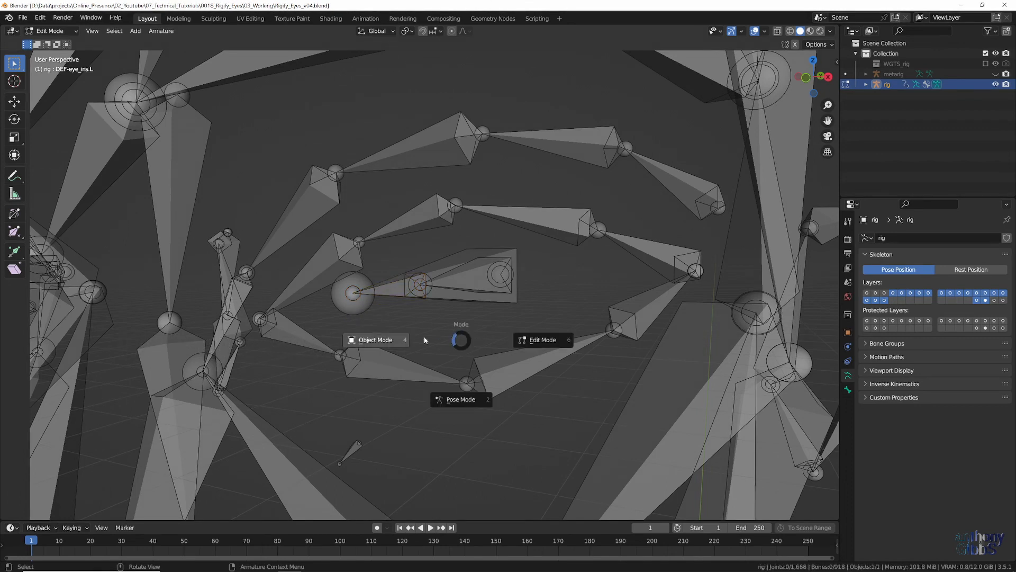
In Object Mode add a UV Sphere, set Rotation X to 90 and begin setting its scale to 0.02
click(375, 339)
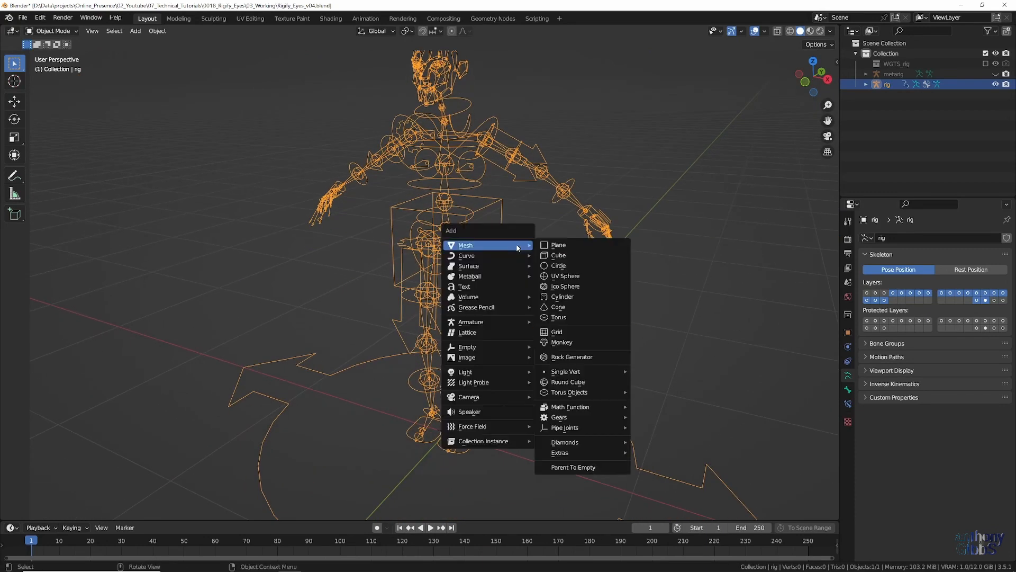
click(564, 276)
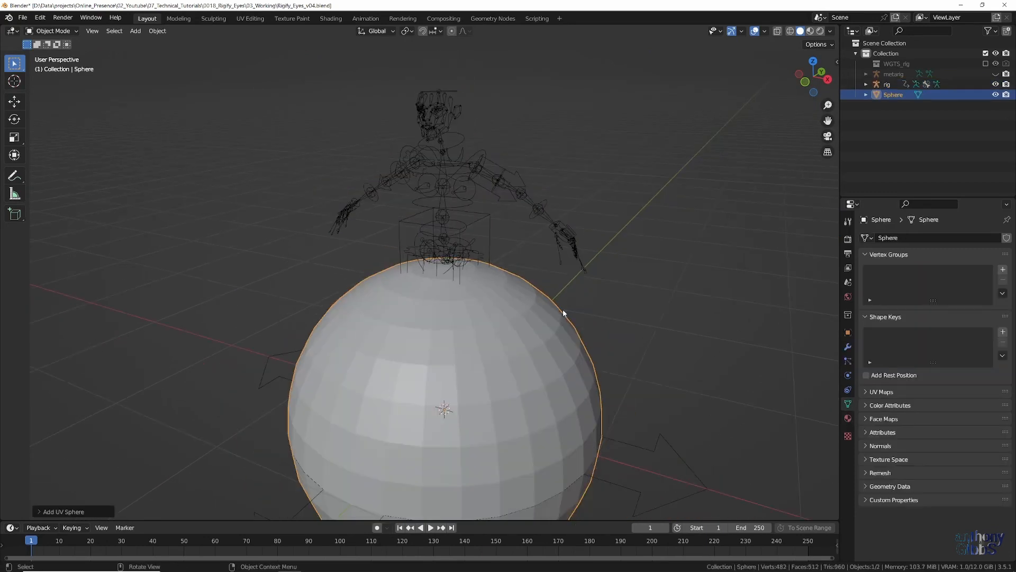
key(N)
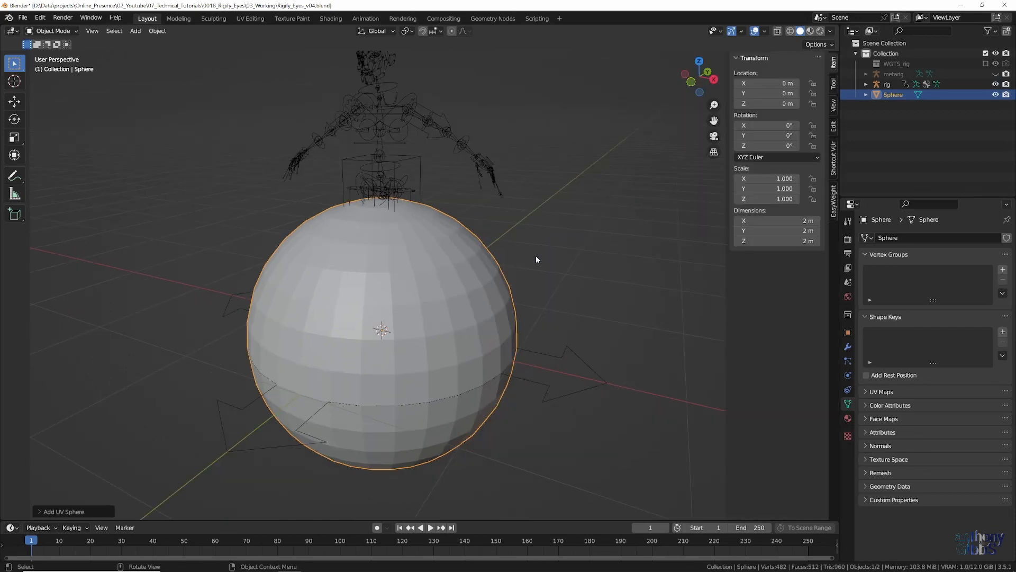
double_click(766, 124)
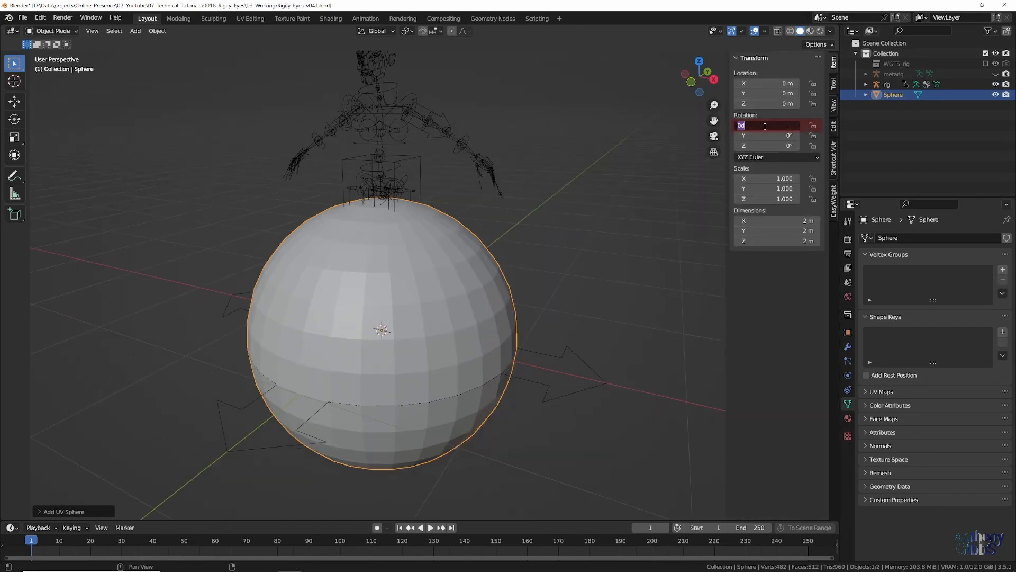
text(90°)
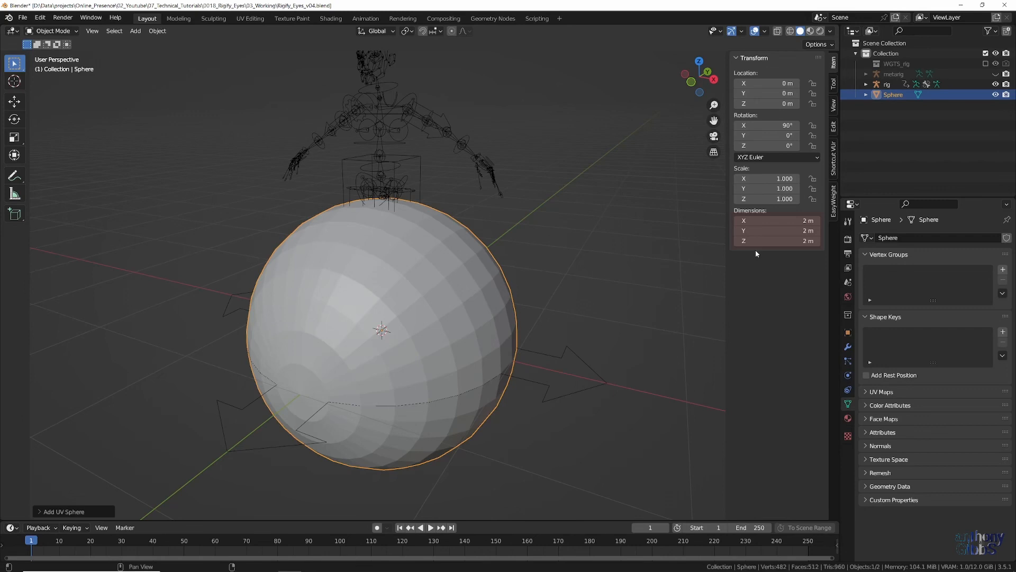
double_click(777, 221)
text(0.04)
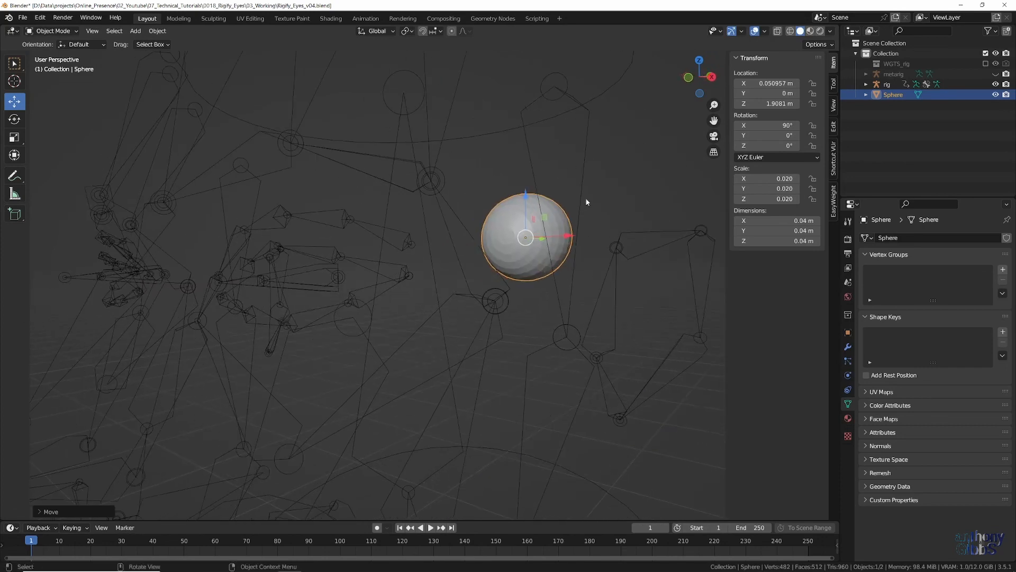
Enable the Wireframe viewport overlay so bones show through the eye sphere
click(765, 30)
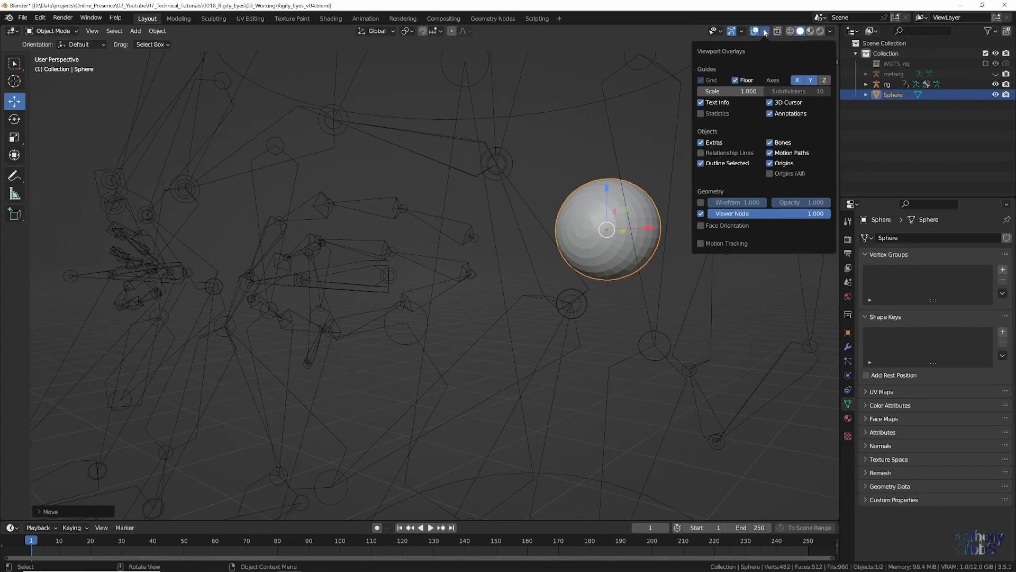
click(701, 202)
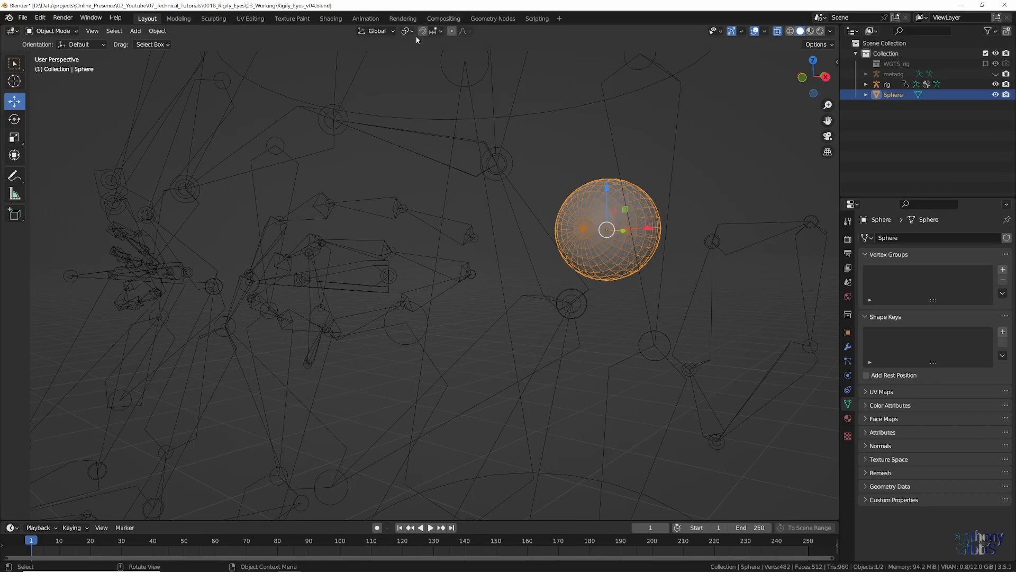
Enable vertex snapping from Center and drag the sphere onto the rig's left eye position
click(421, 31)
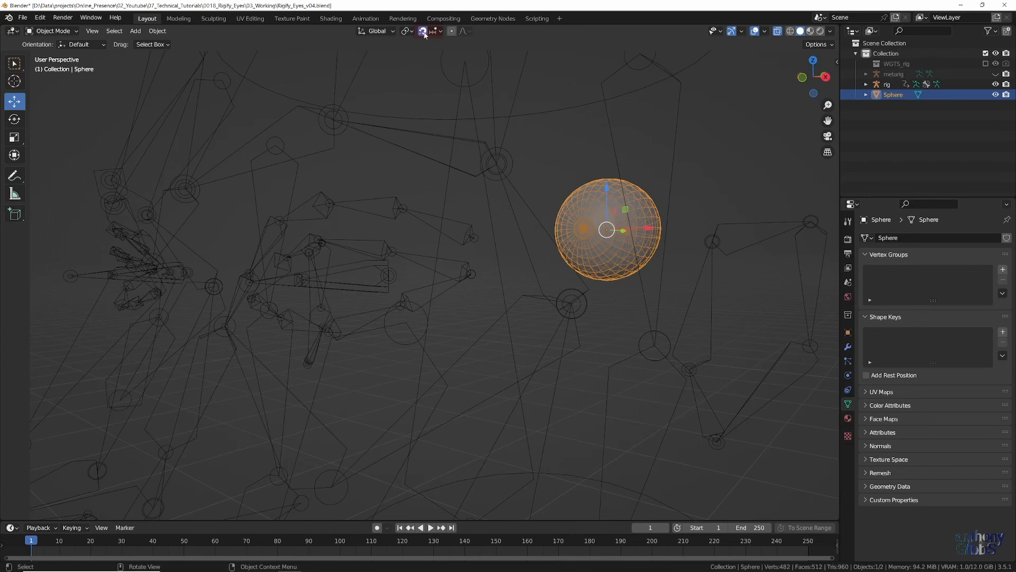
click(442, 31)
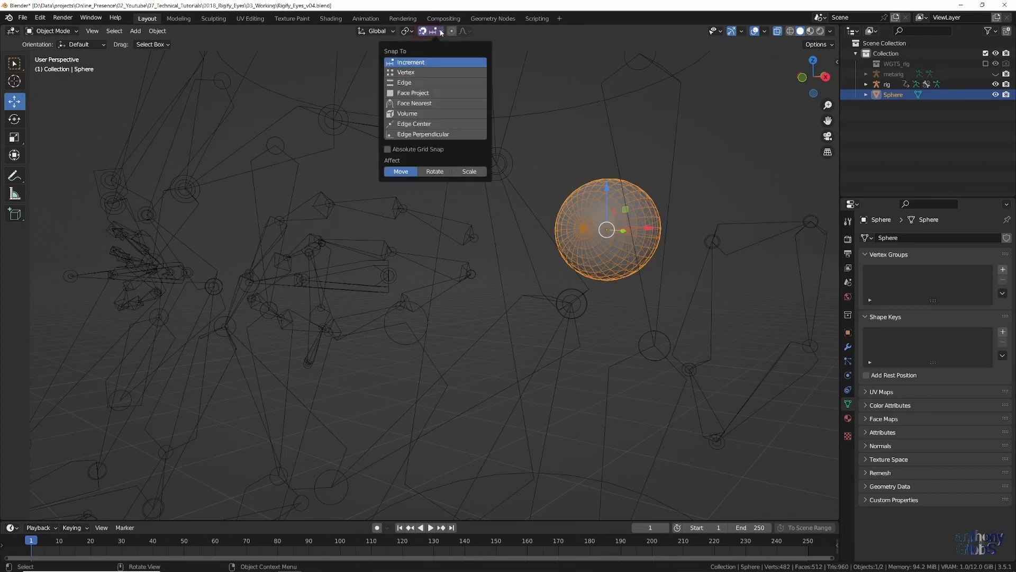
mouse_move(404, 72)
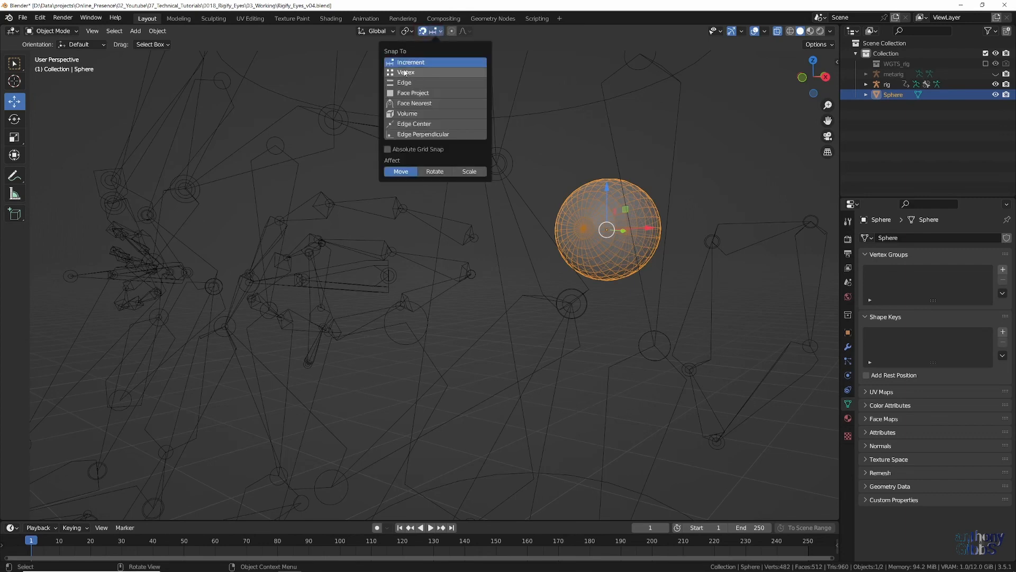
click(406, 72)
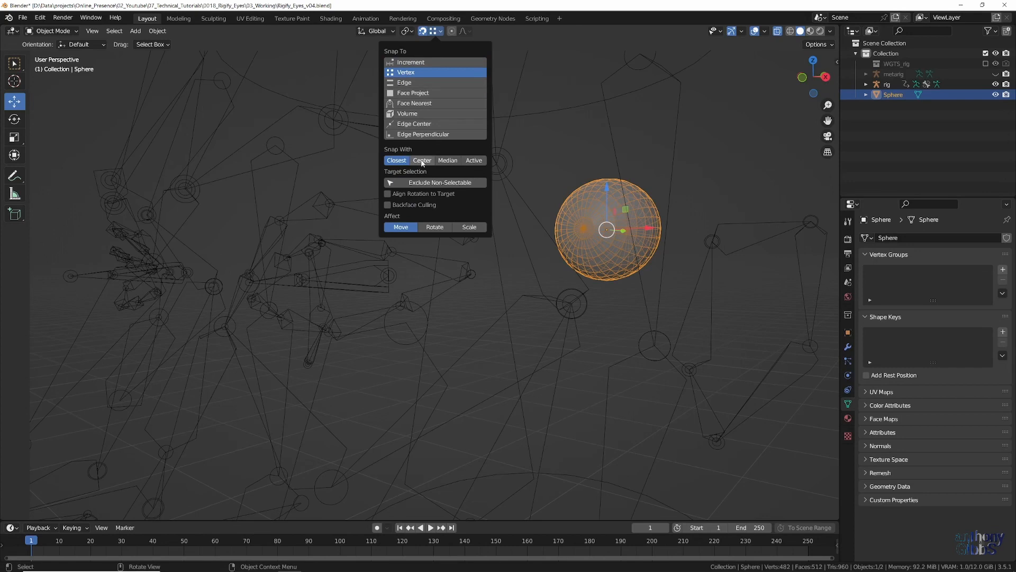
click(576, 159)
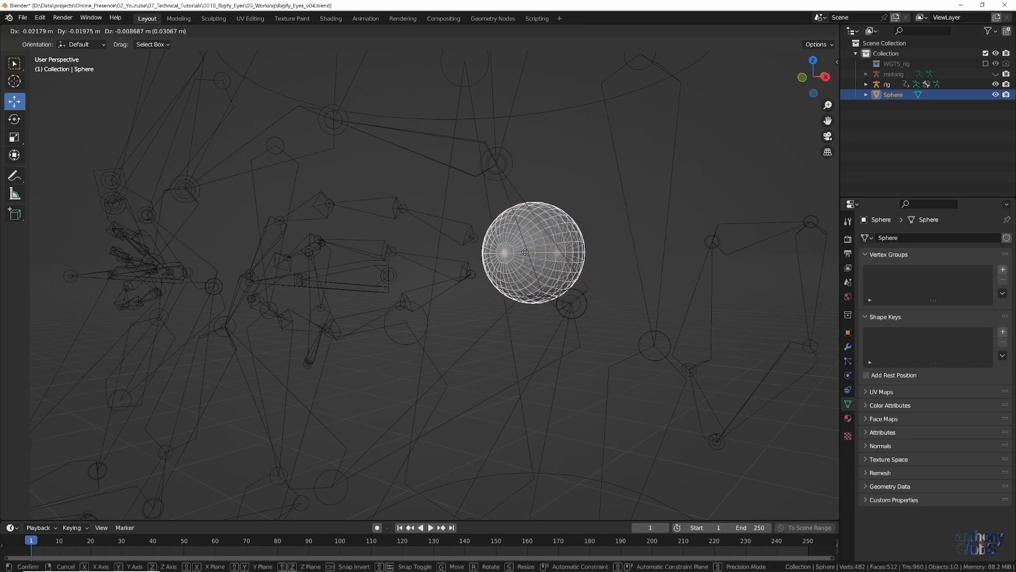
drag(525, 252, 388, 277)
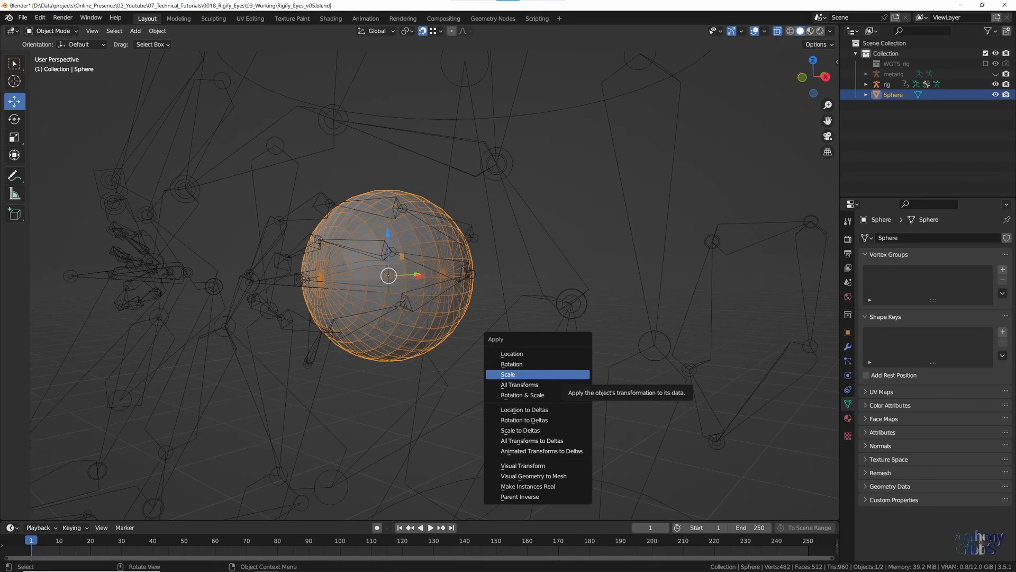
Apply the sphere's scale (Ctrl+A > Scale), turn snapping off and reframe the view on the eye
click(508, 375)
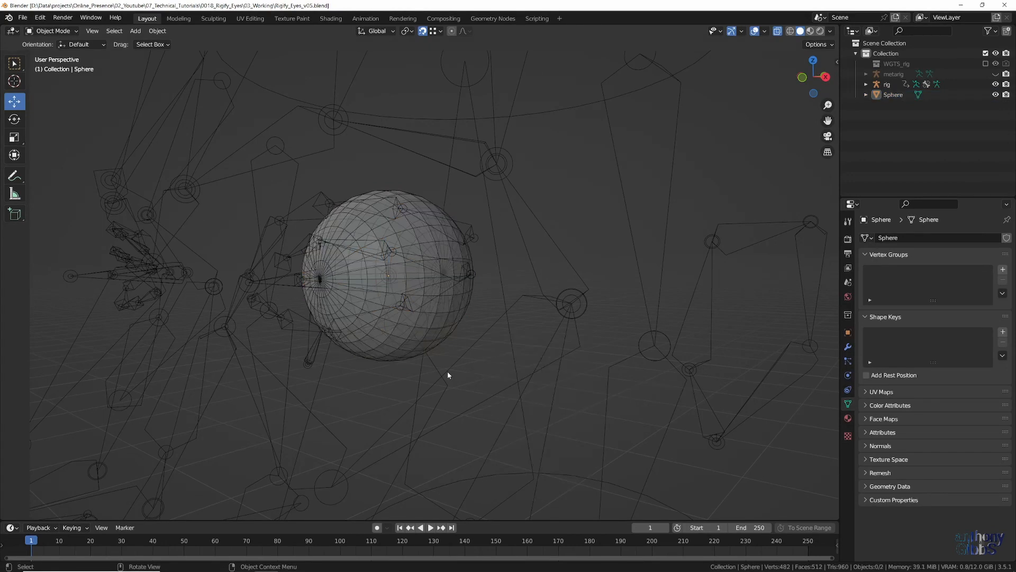
click(421, 30)
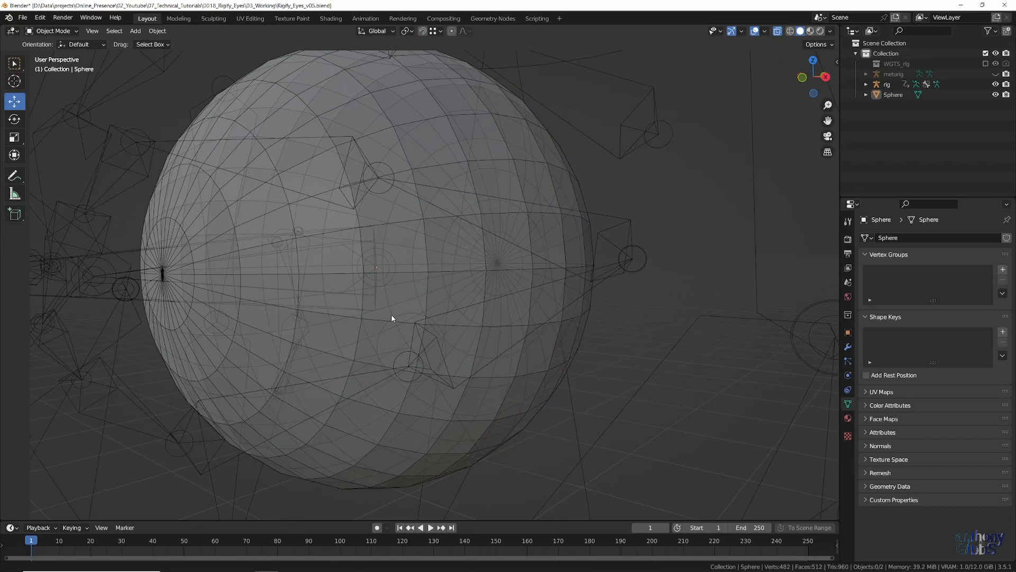
drag(391, 319, 748, 283)
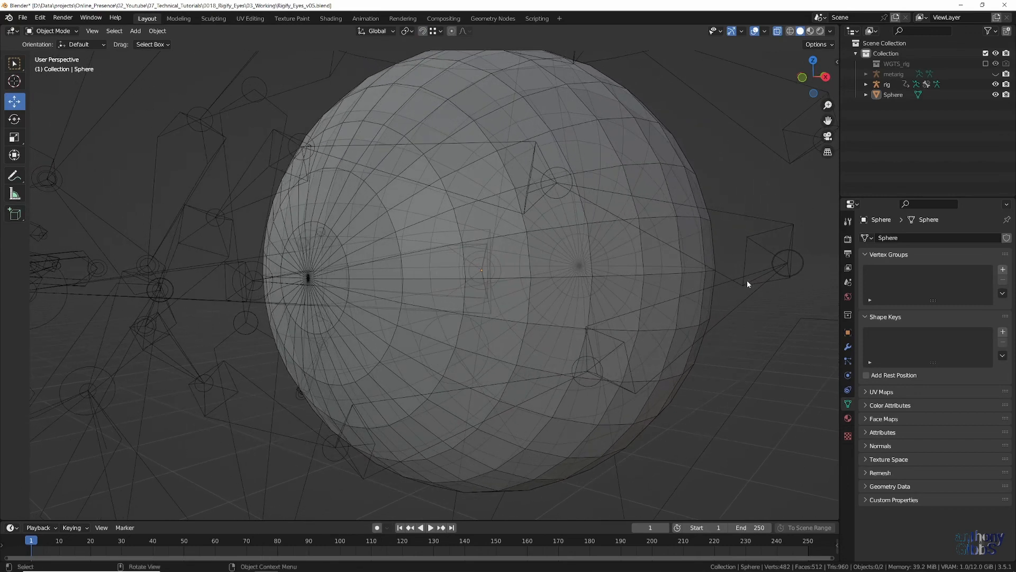
Select the rig, make DEF-eye.L the active bone in Edit Mode, then return to Object Mode
click(886, 85)
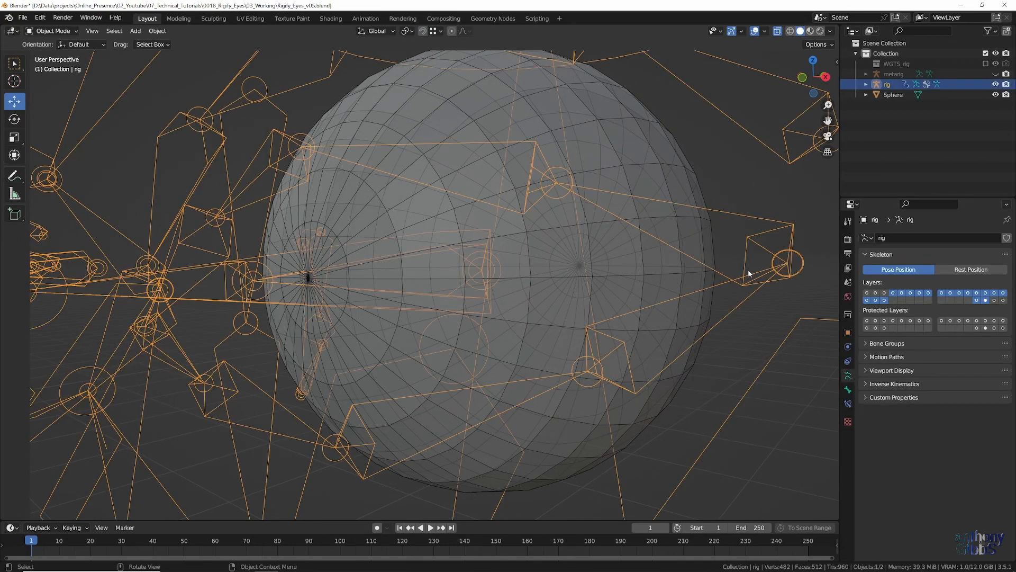
key(Tab)
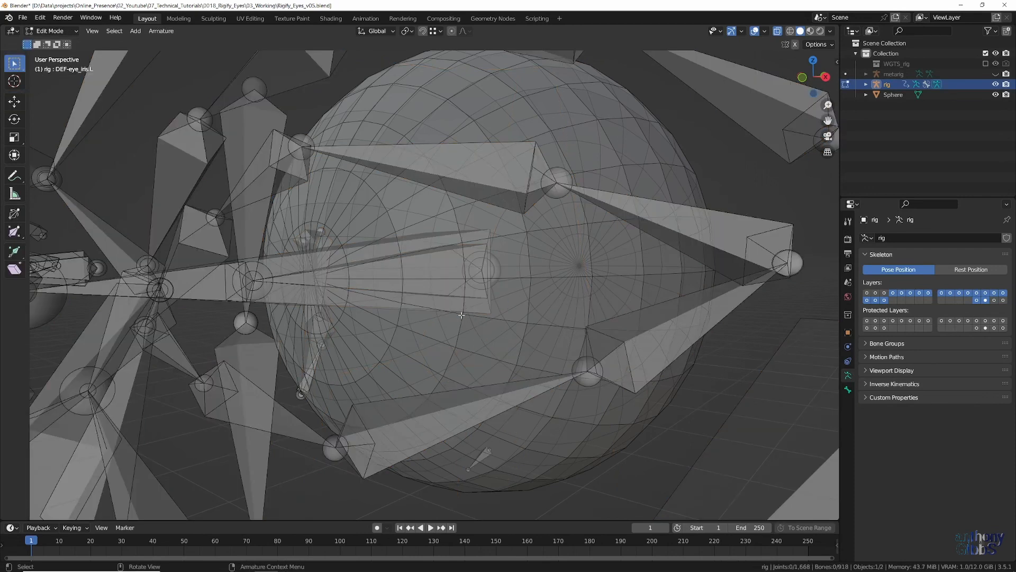
mouse_move(418, 255)
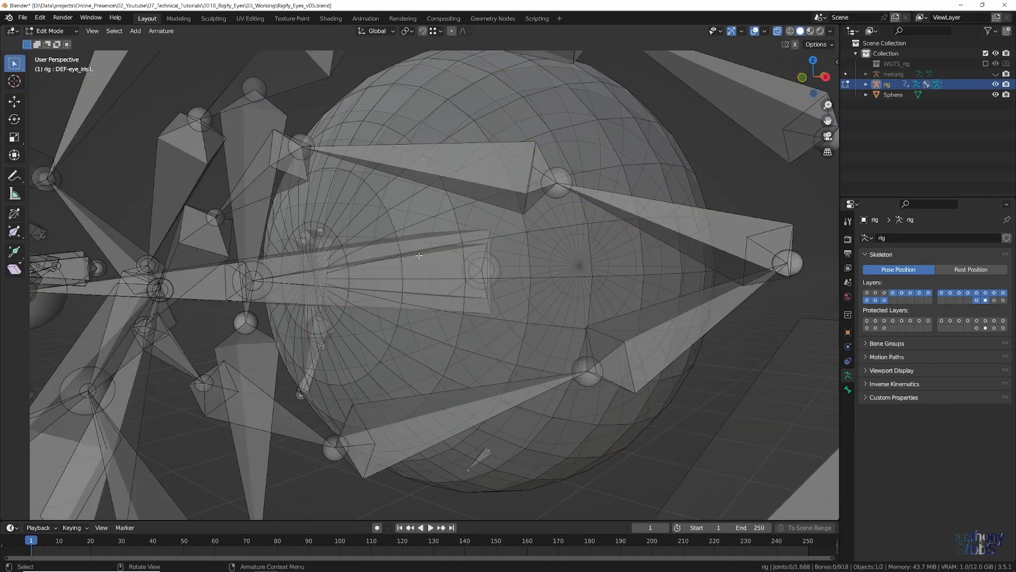
click(410, 257)
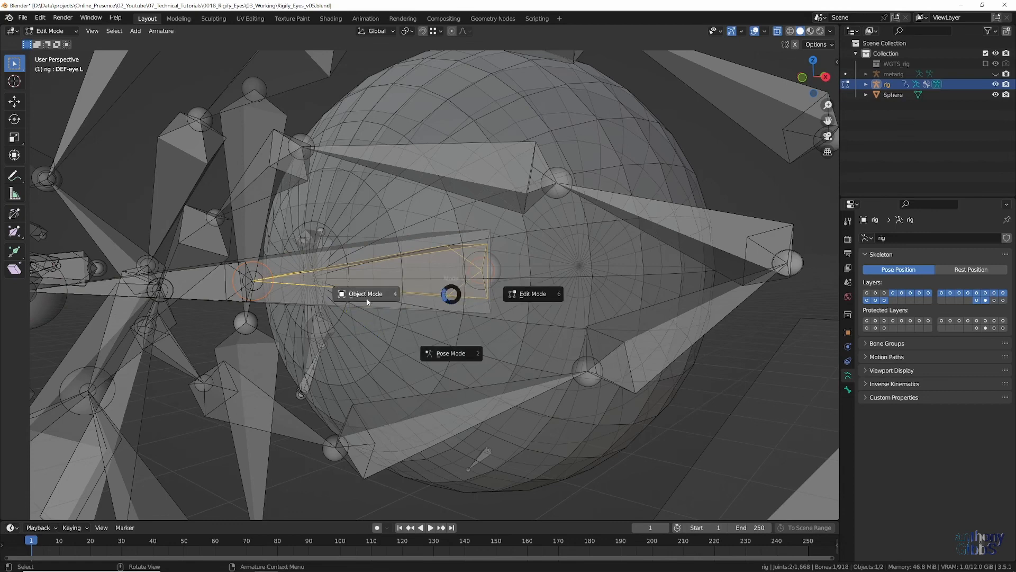
click(364, 293)
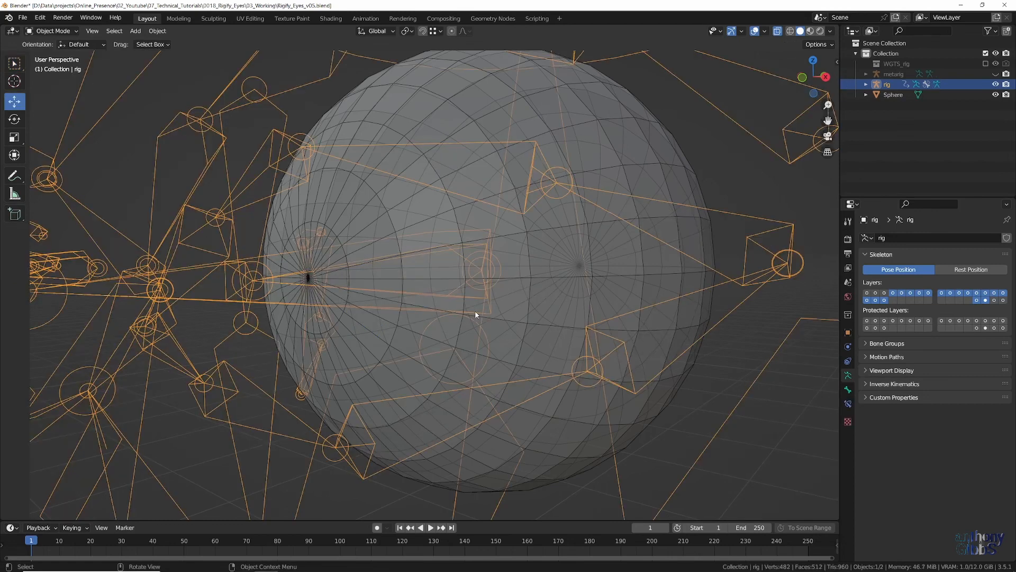
Select the sphere then the rig as active, and parent the sphere to the active DEF-eye.L bone
scroll(down, 3)
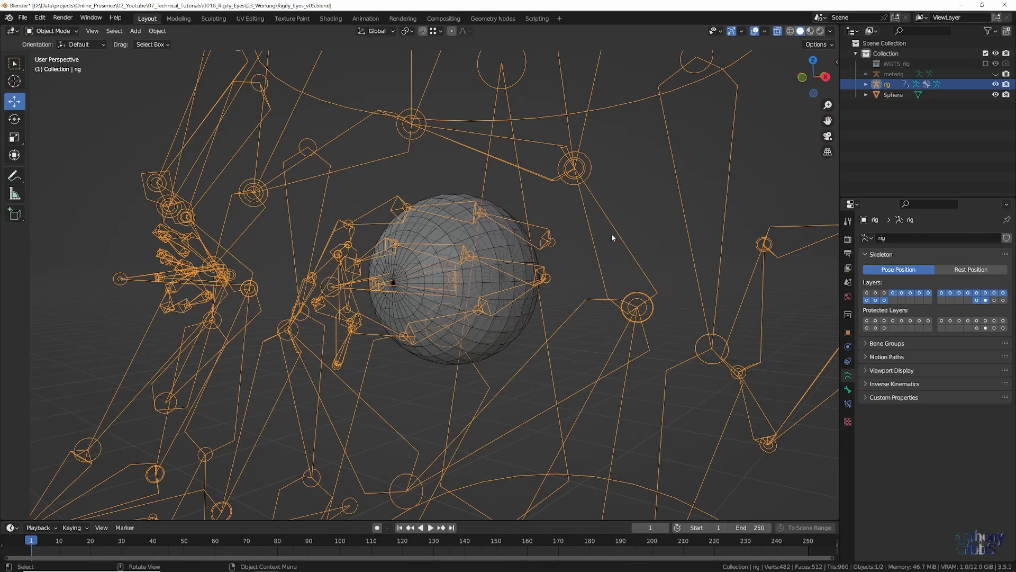
click(893, 95)
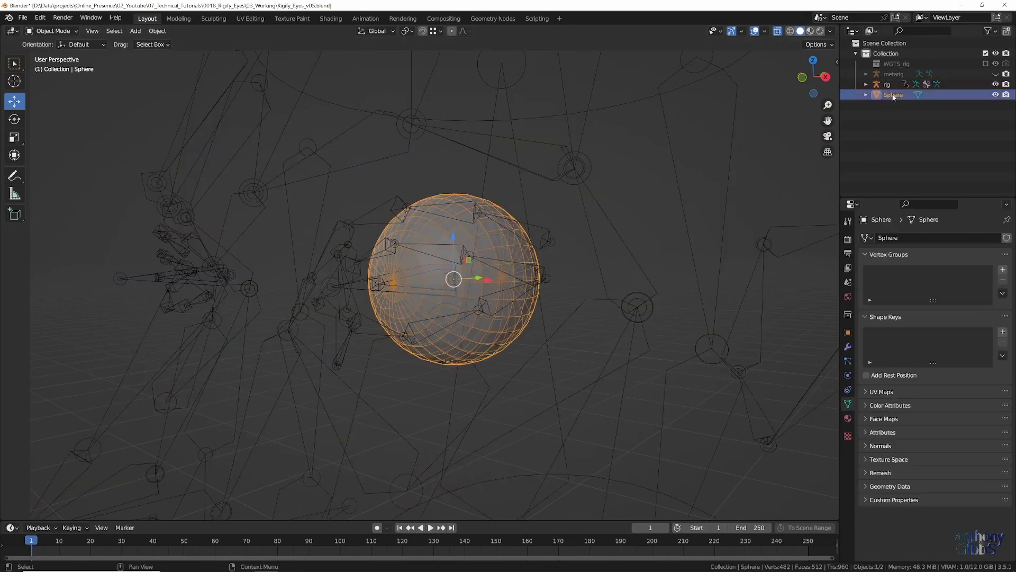
click(888, 85)
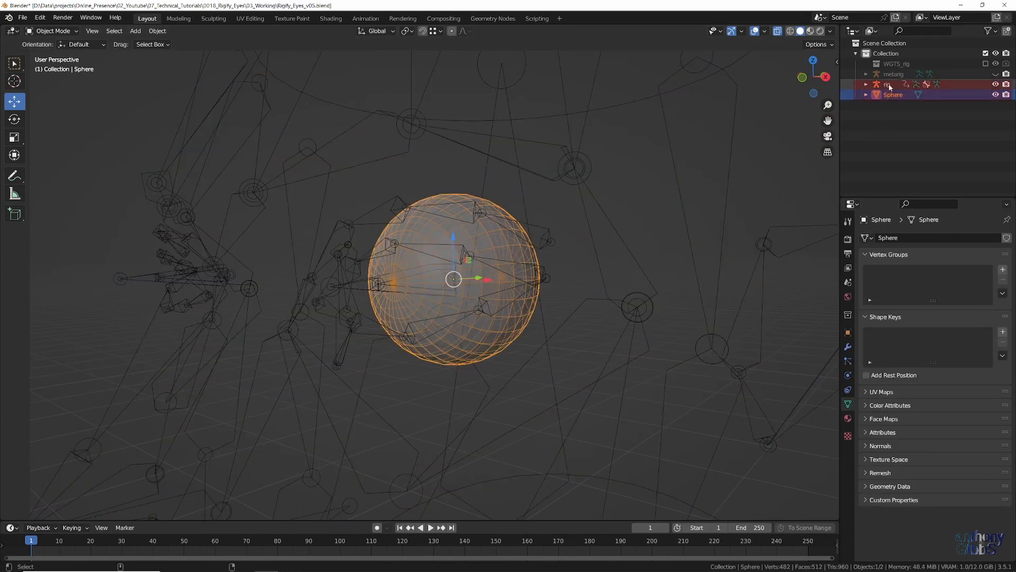
click(888, 85)
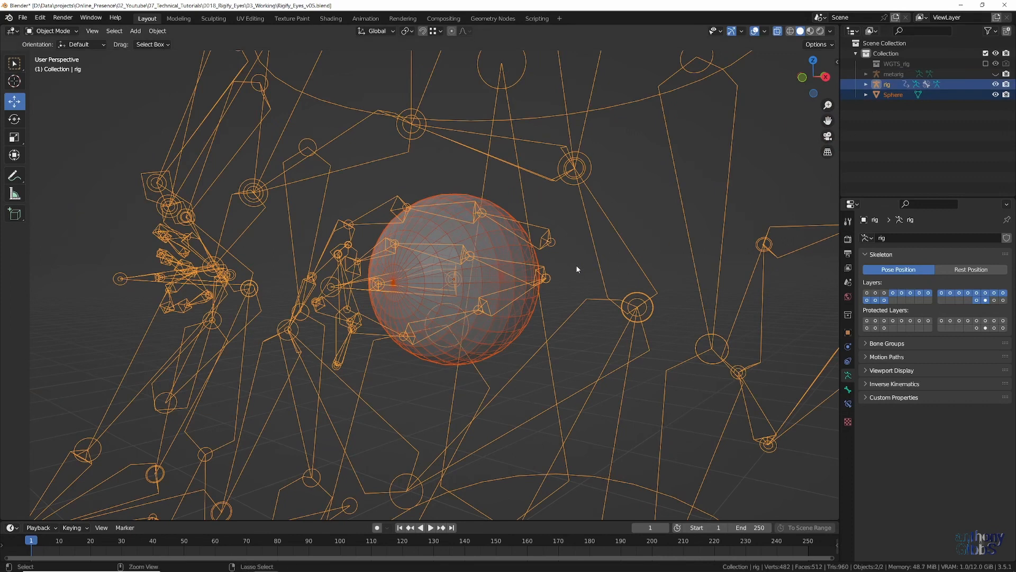
key(ctrl+p)
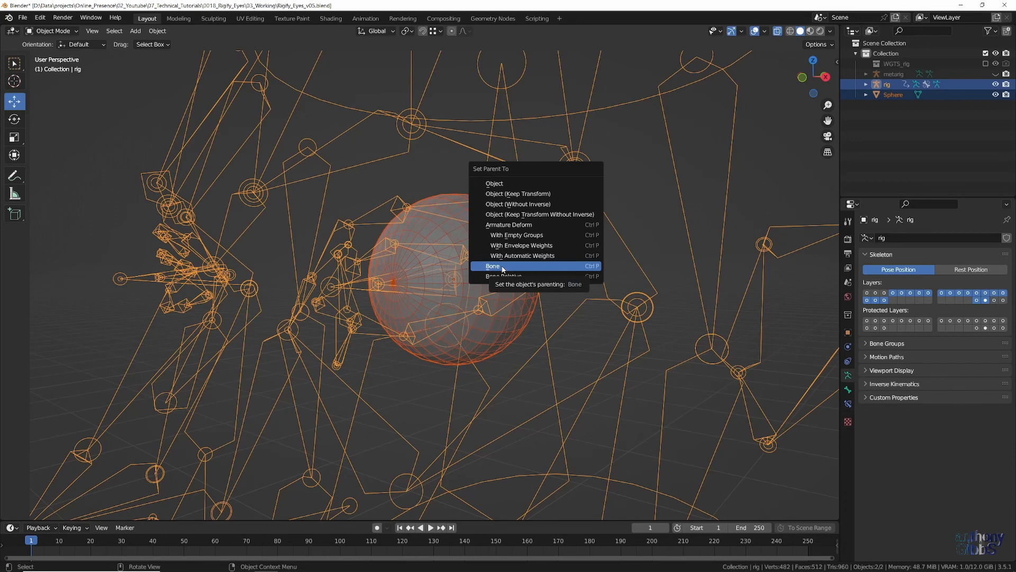
click(493, 266)
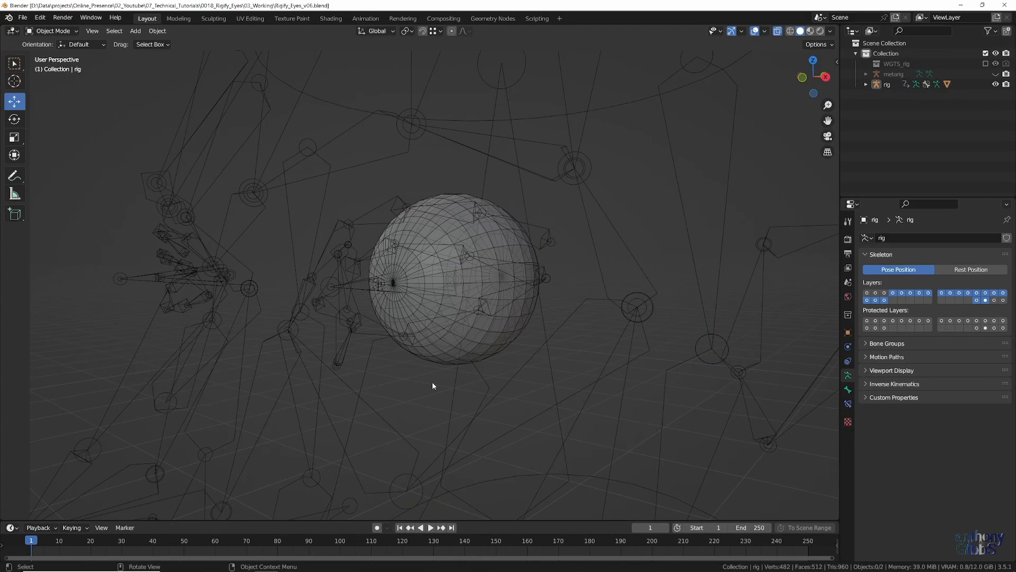
mouse_move(752, 86)
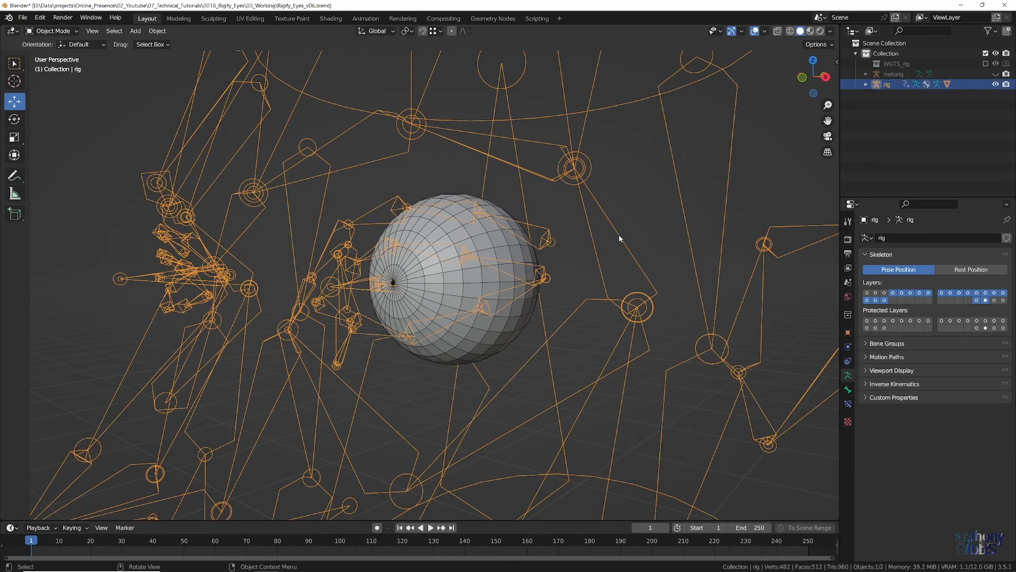
Put the rig into Pose Mode and turn on the Face bone layer in Rig Layers
key(Tab)
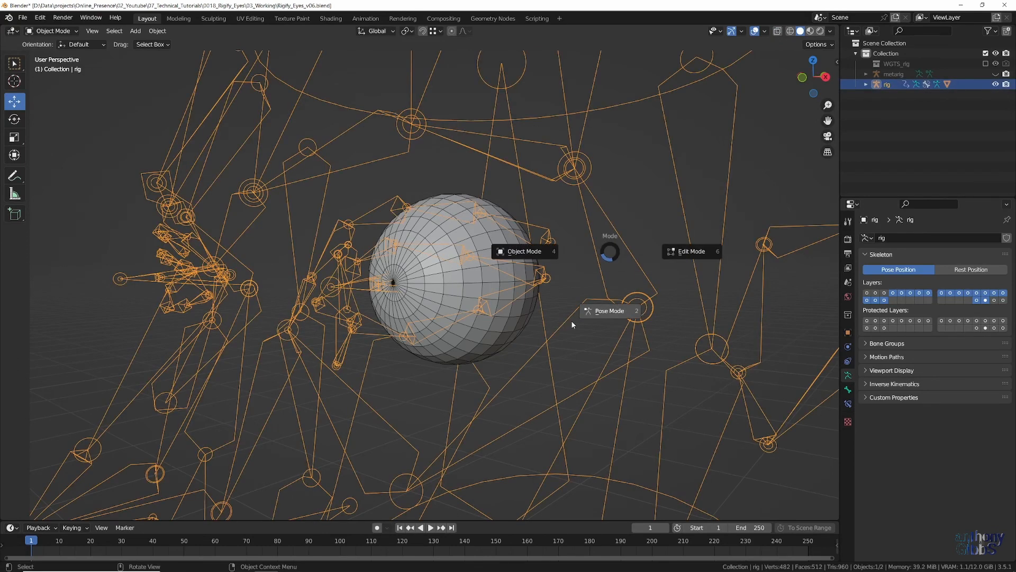
click(613, 310)
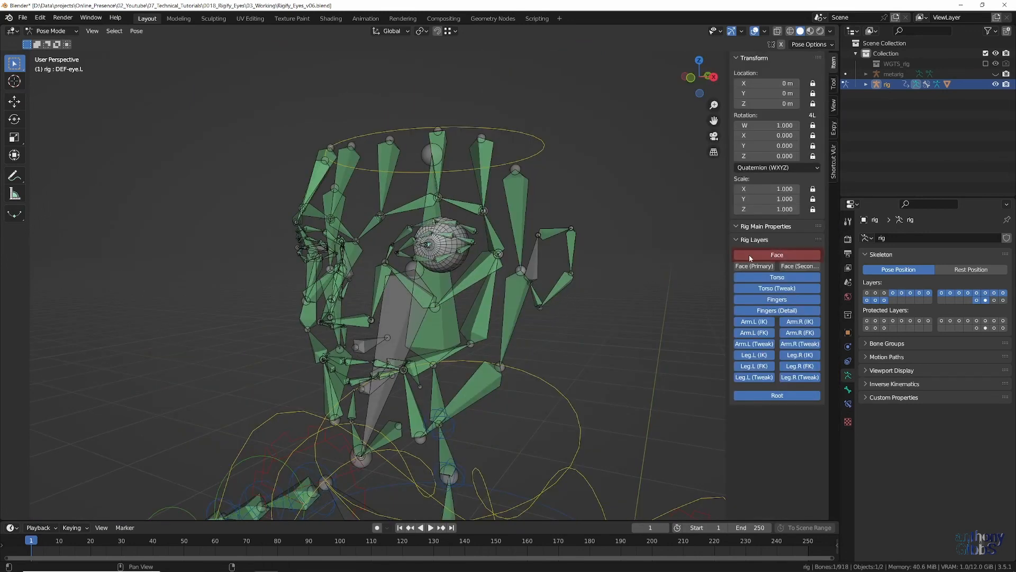
click(777, 254)
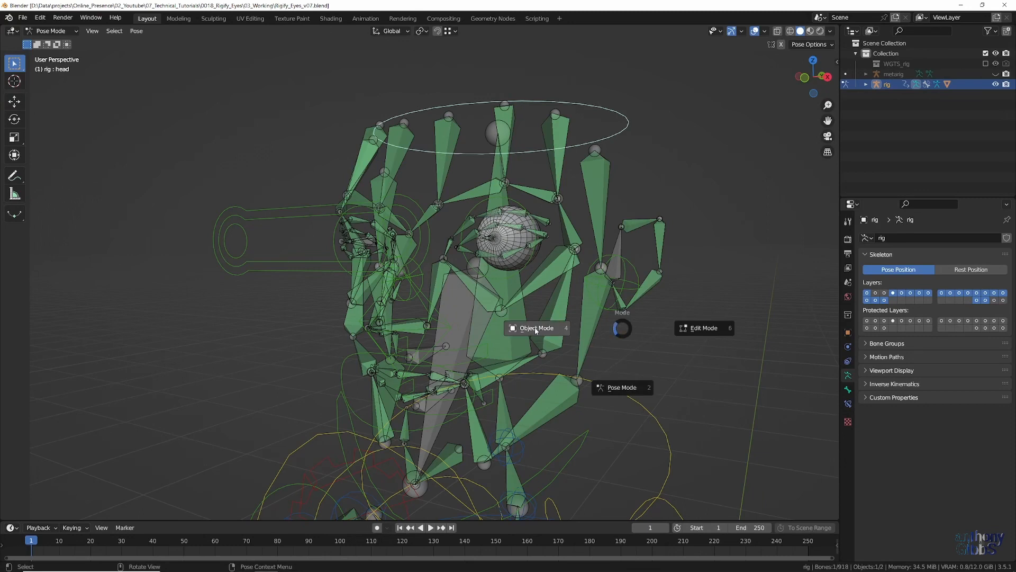
Back in object mode facing the sphere's pole, add a Basis shape key and Key 1
click(536, 328)
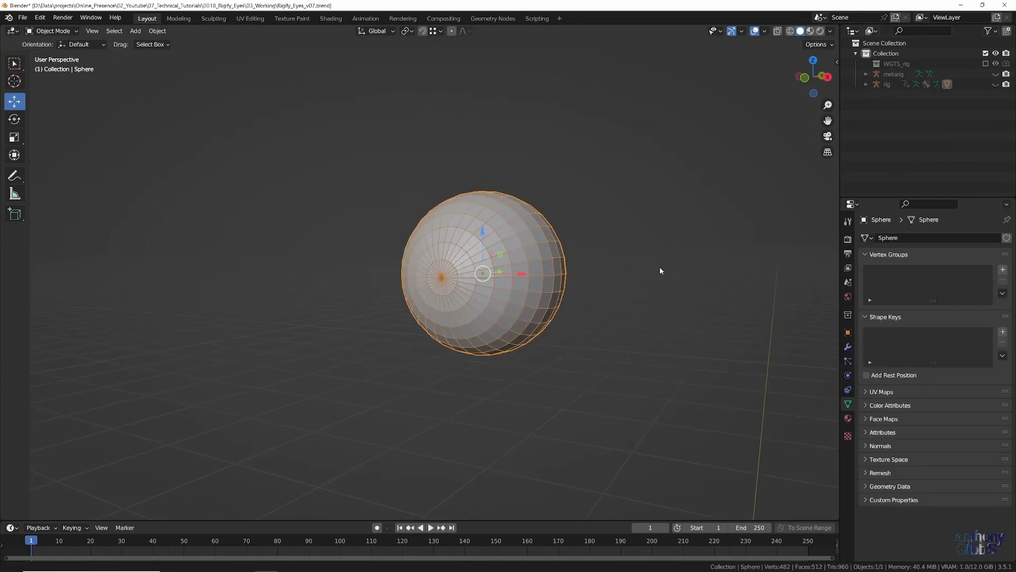
drag(483, 272, 628, 292)
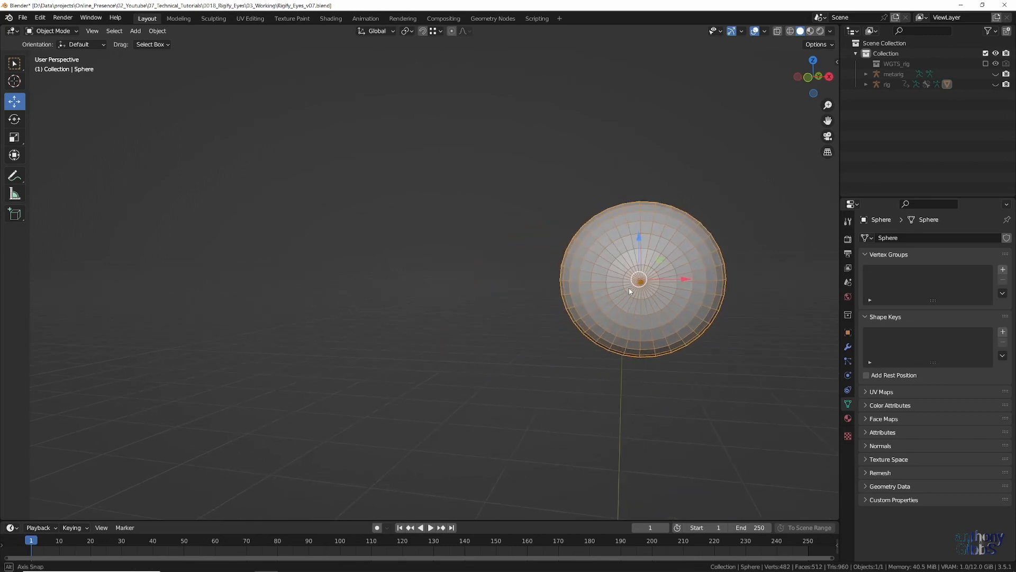
drag(642, 285, 544, 265)
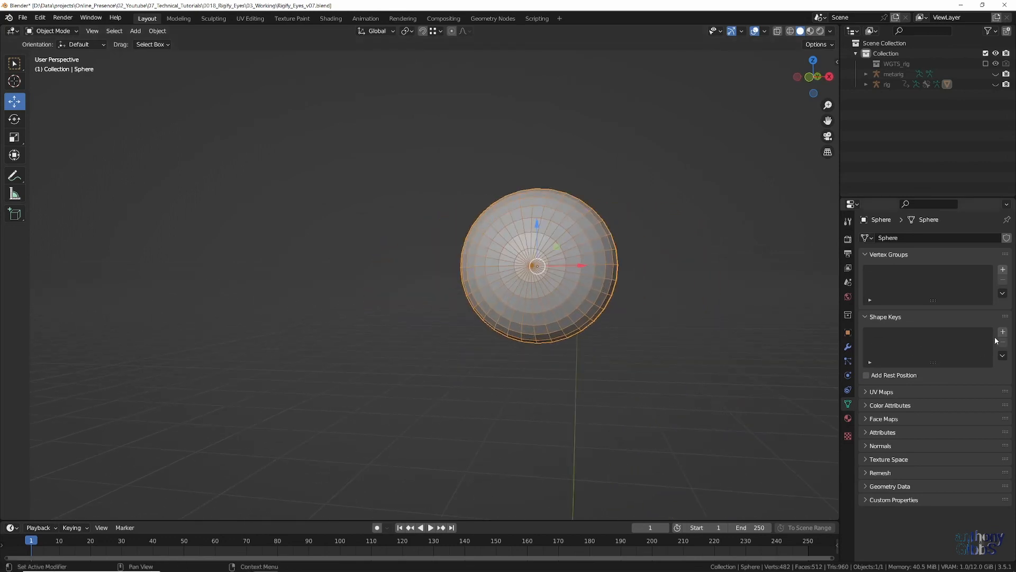
click(1003, 332)
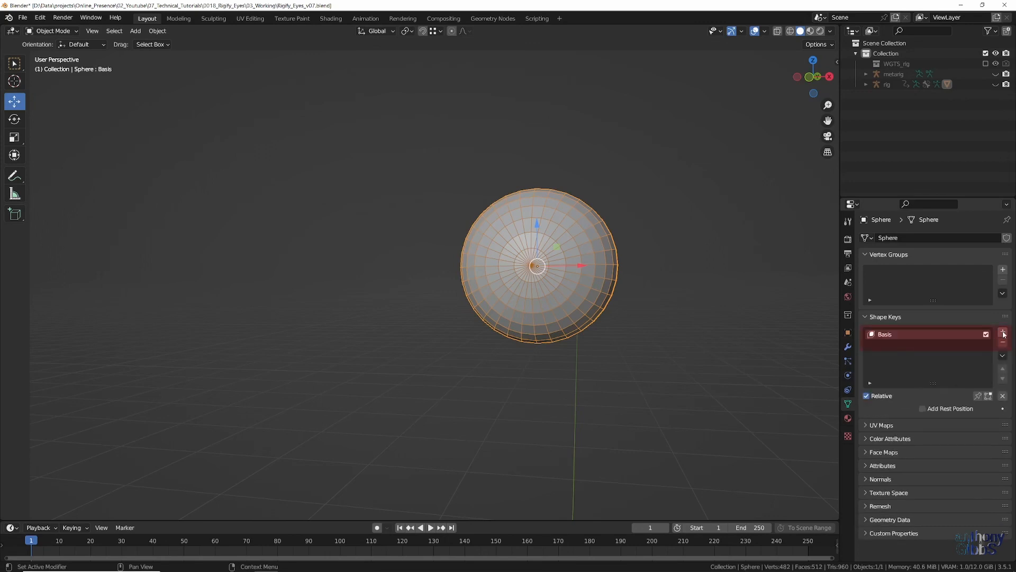
click(1002, 332)
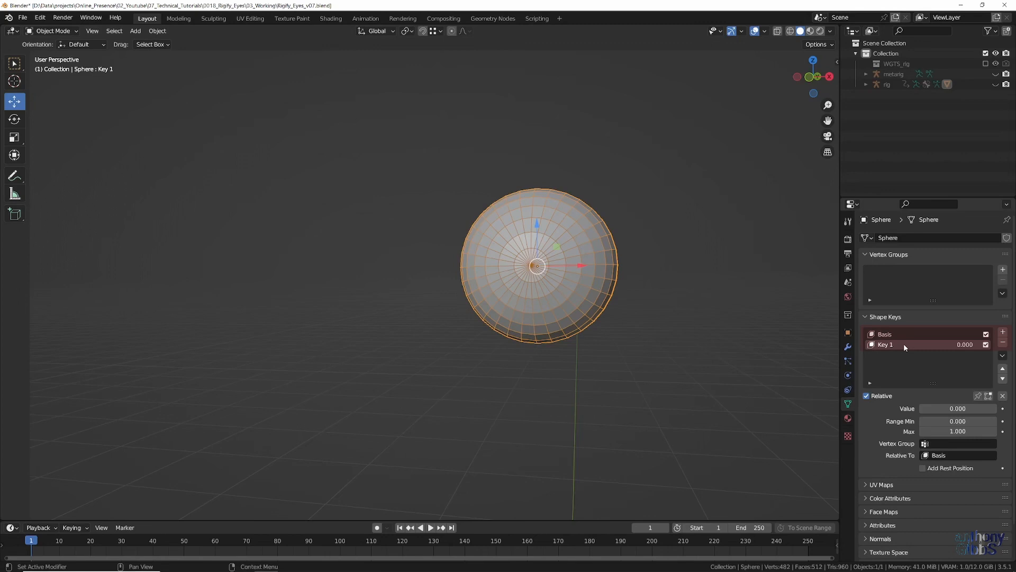
mouse_move(537, 272)
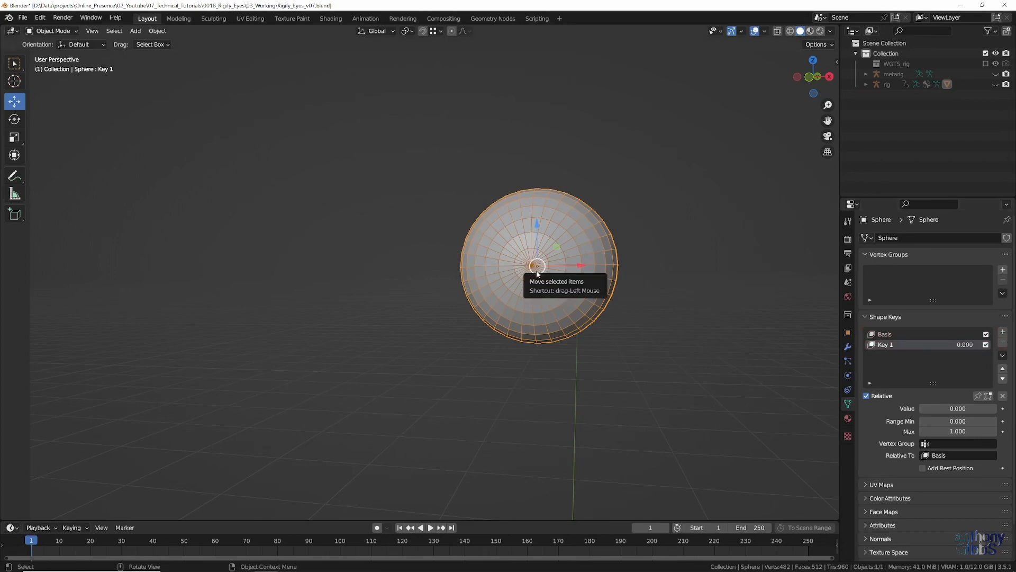
In Edit Mode on Key 1, edge-slide the loop near the pole inward for a smaller iris
key(Tab)
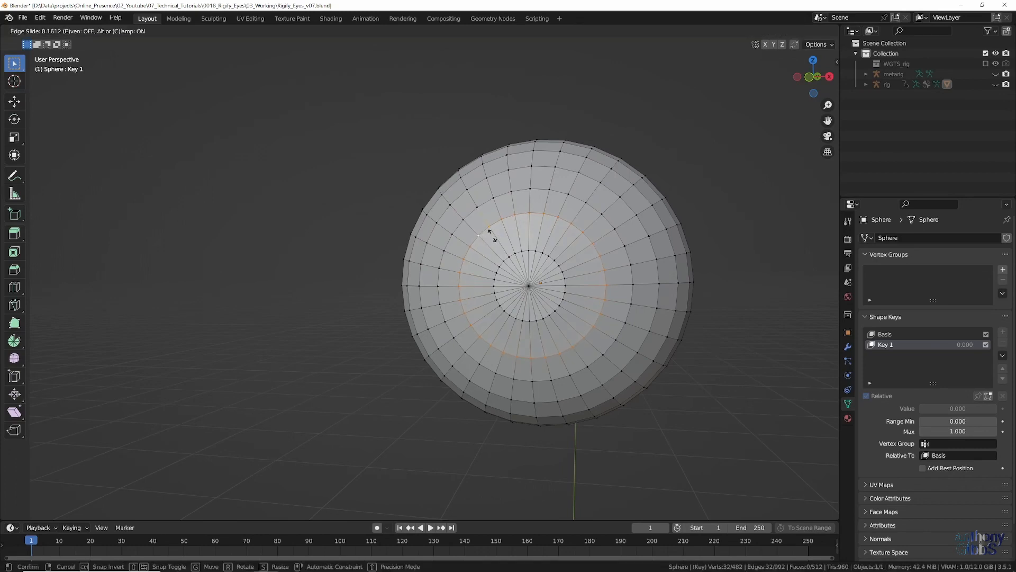
mouse_move(485, 225)
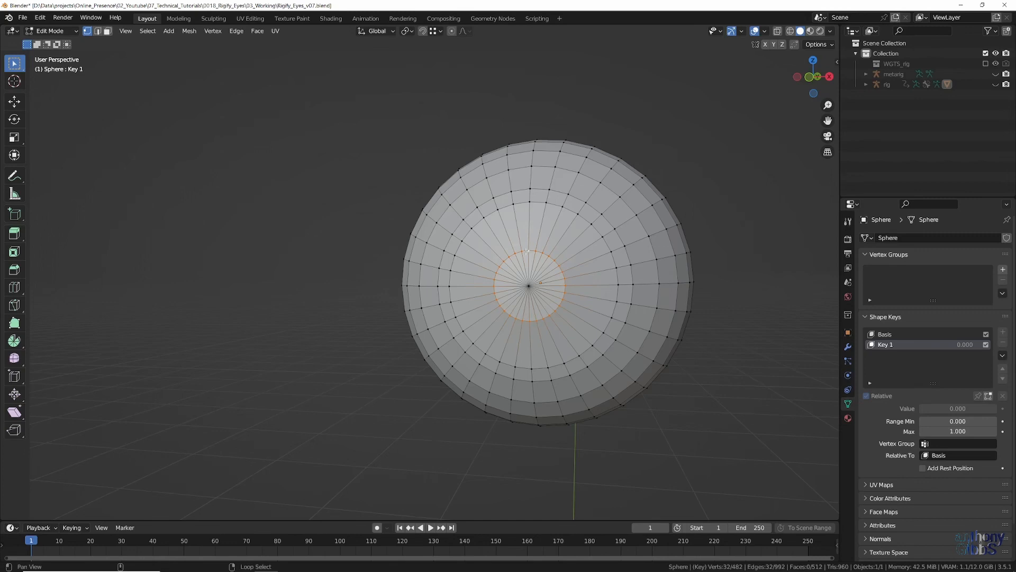
key(g)
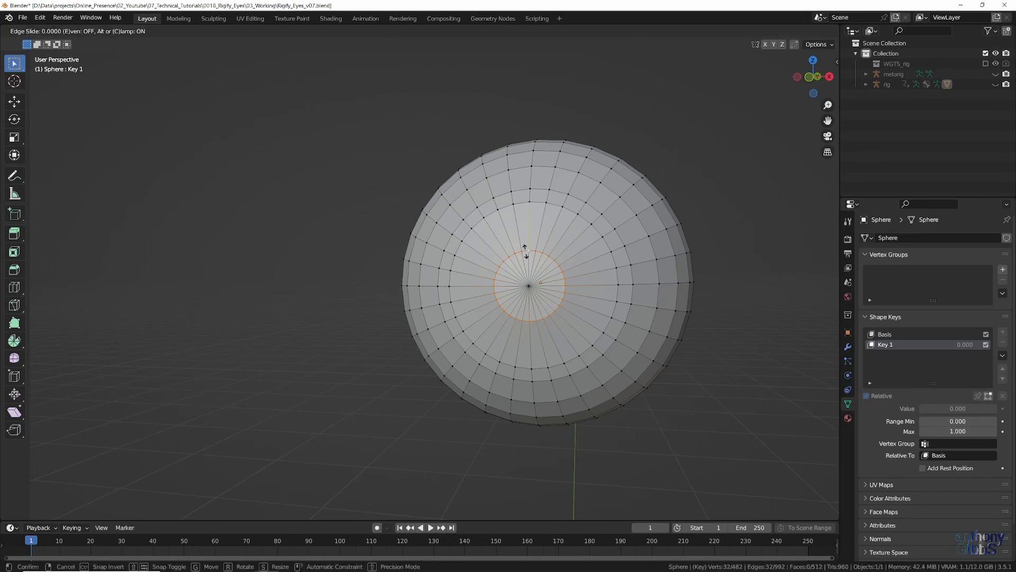
mouse_move(527, 235)
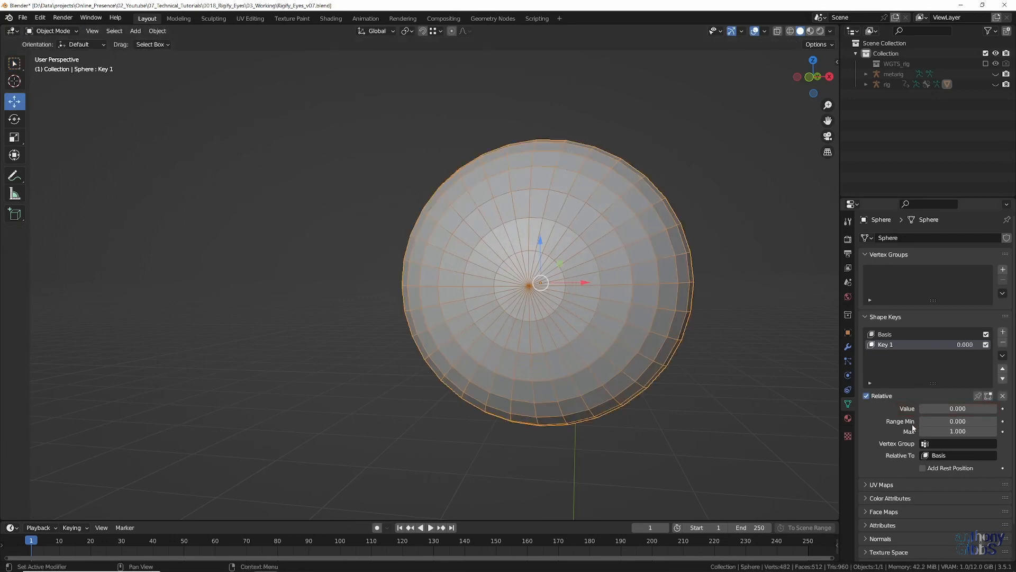
Set Key 1's Range Min to -1, preview the value slider, and reset it to 0
double_click(957, 421)
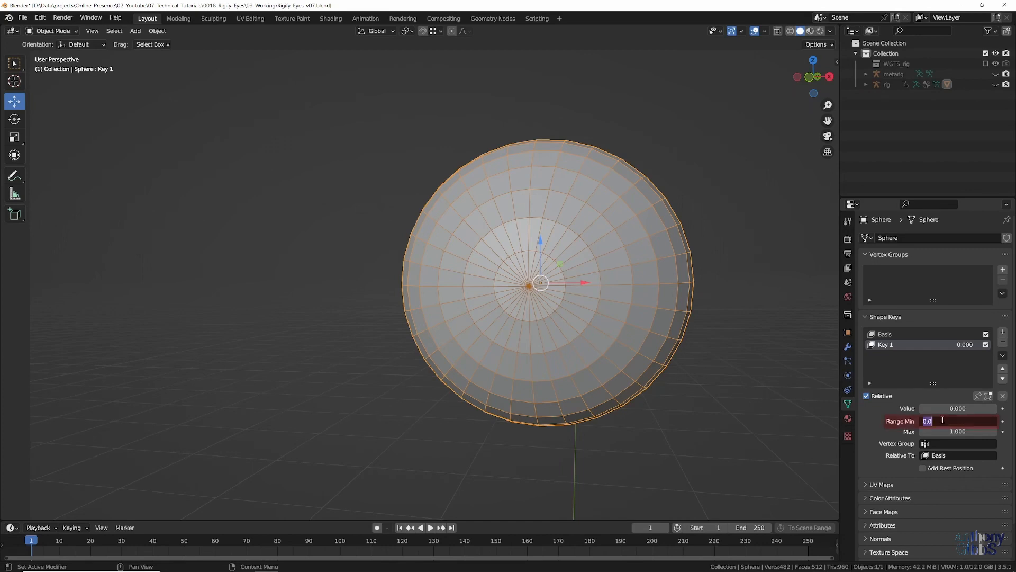
text(-1)
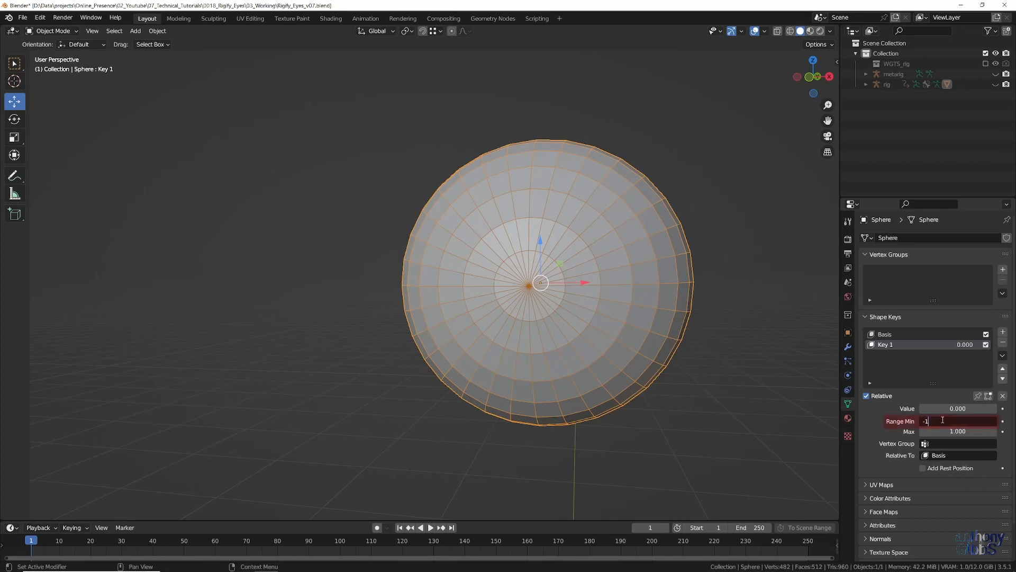
key(Return)
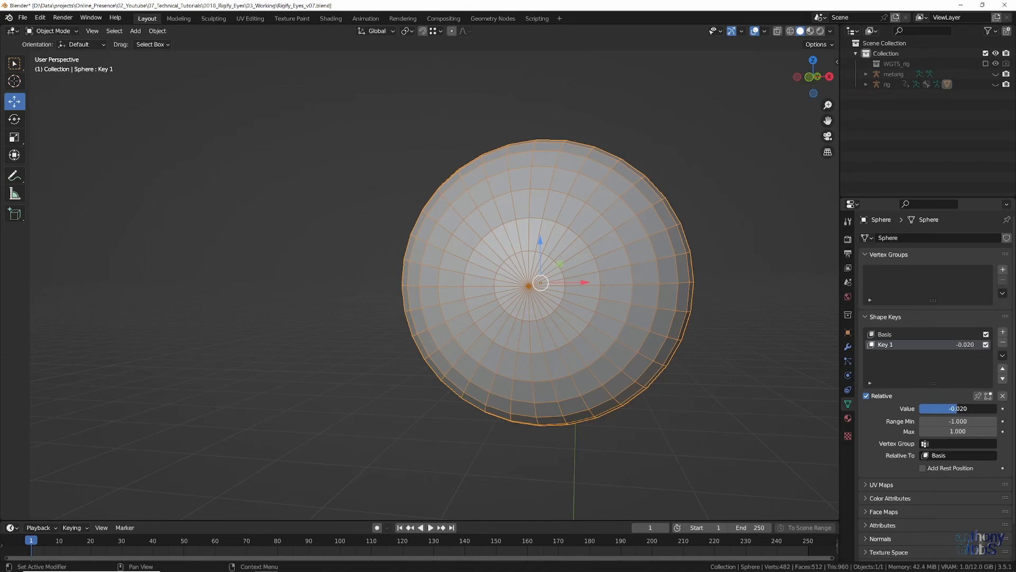
drag(933, 409, 966, 409)
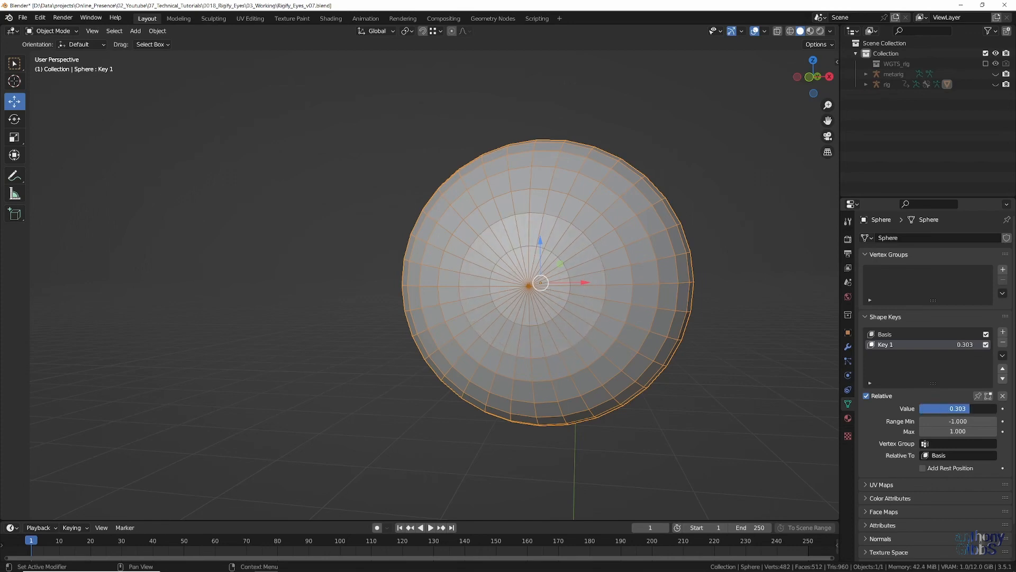
drag(953, 409, 934, 409)
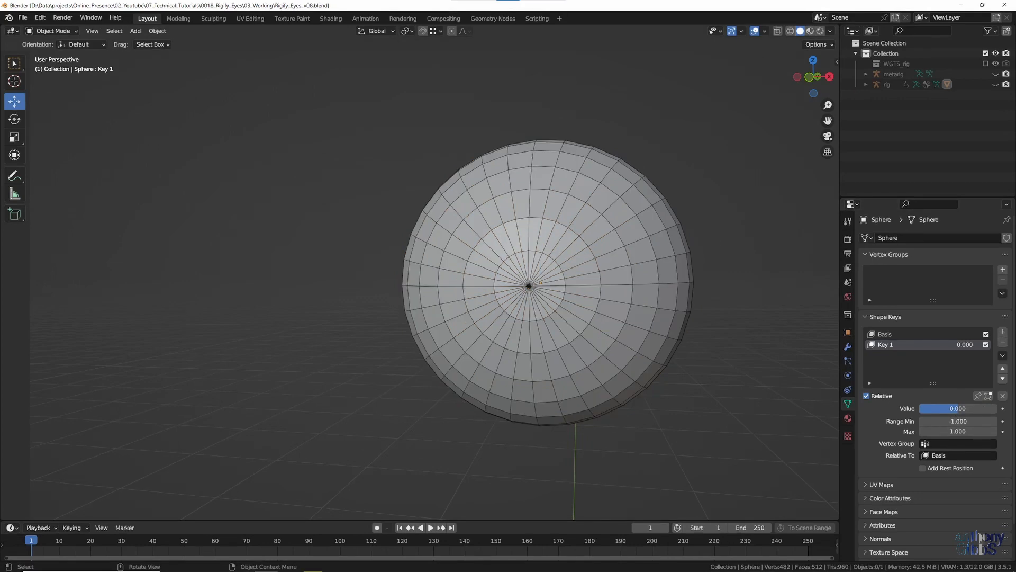
click(957, 409)
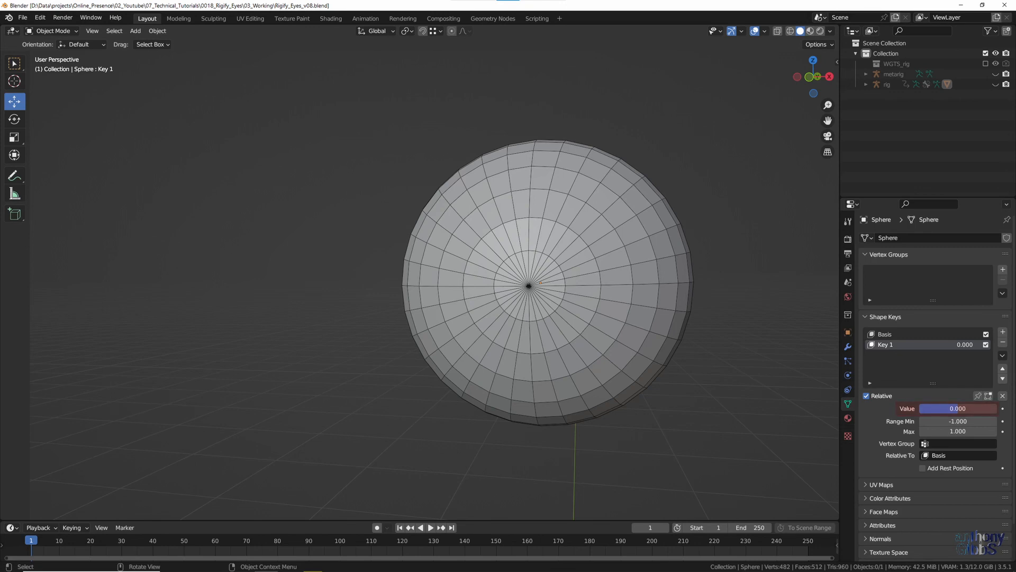
Add a driver on Key 1's value using DEF-eye_iris.L local X scale with expression 'var - 1'
right_click(957, 408)
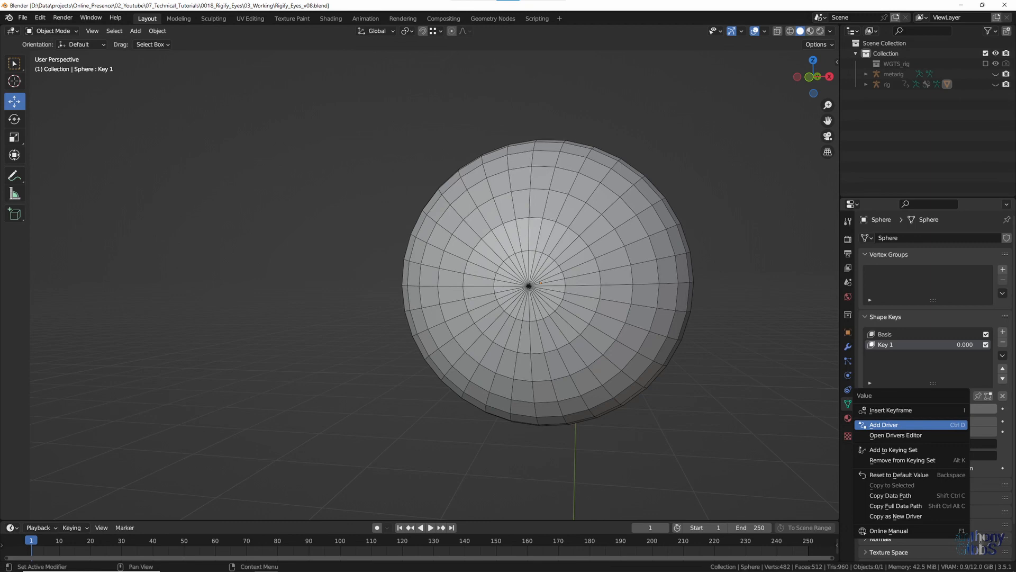
click(884, 424)
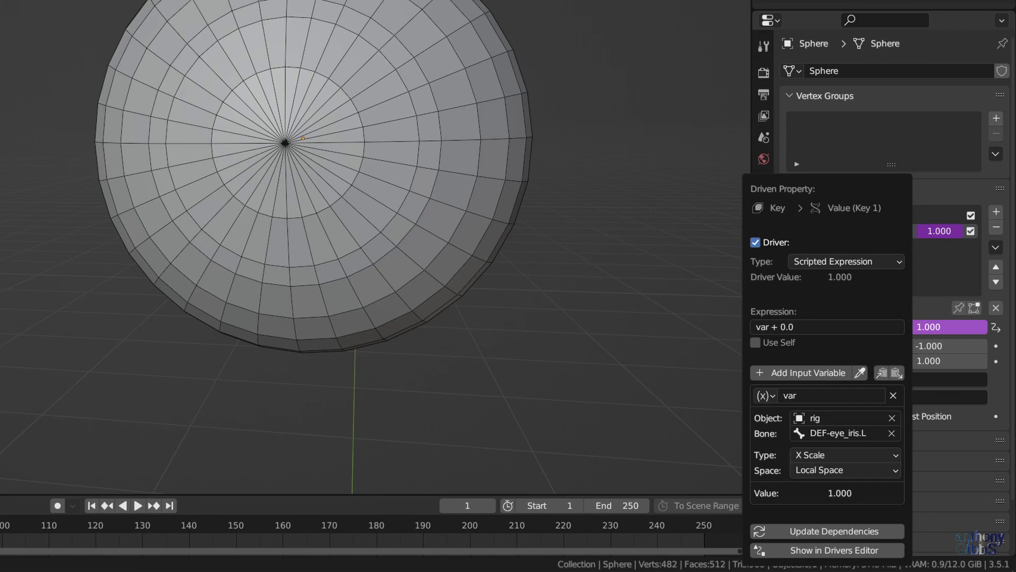
text(var - 1)
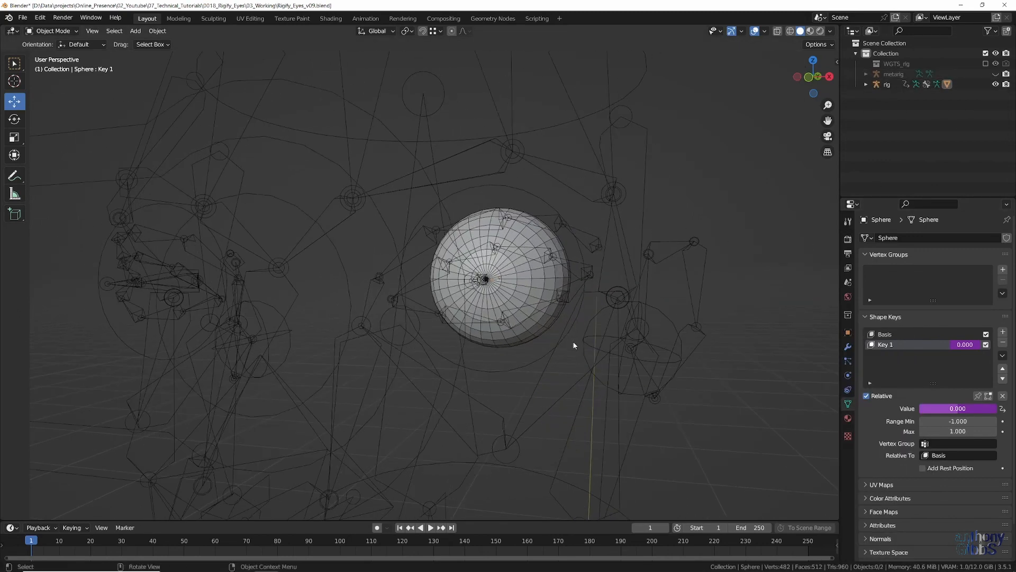
Select the rig, pick a face control bone by the eye, and switch to the Rotate tool
click(885, 85)
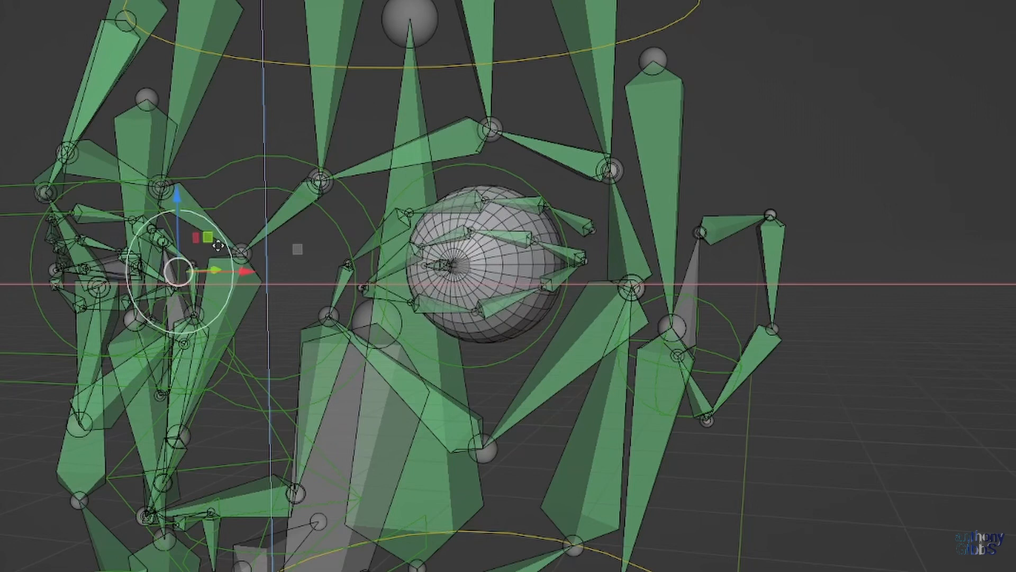
click(214, 252)
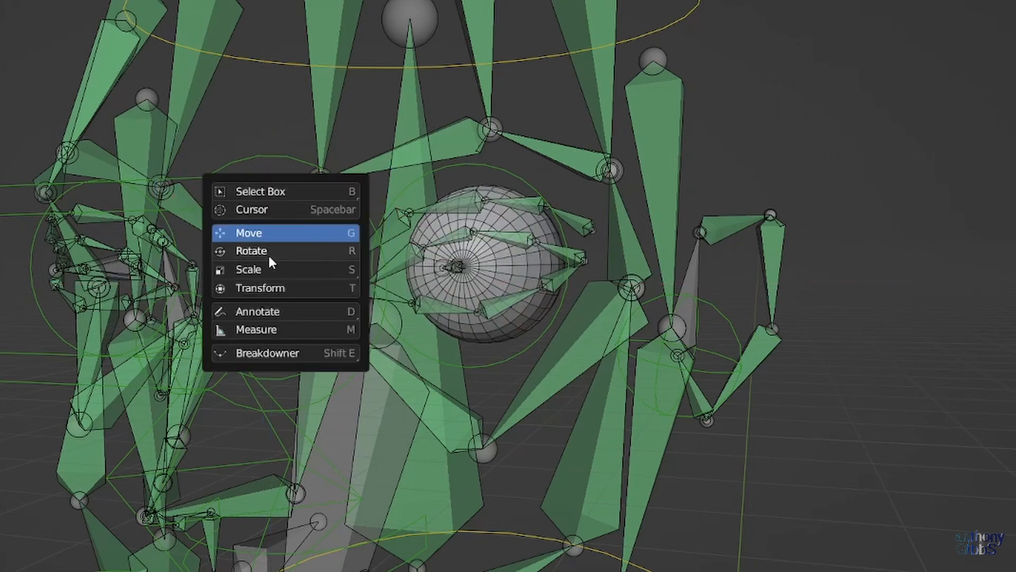
click(248, 232)
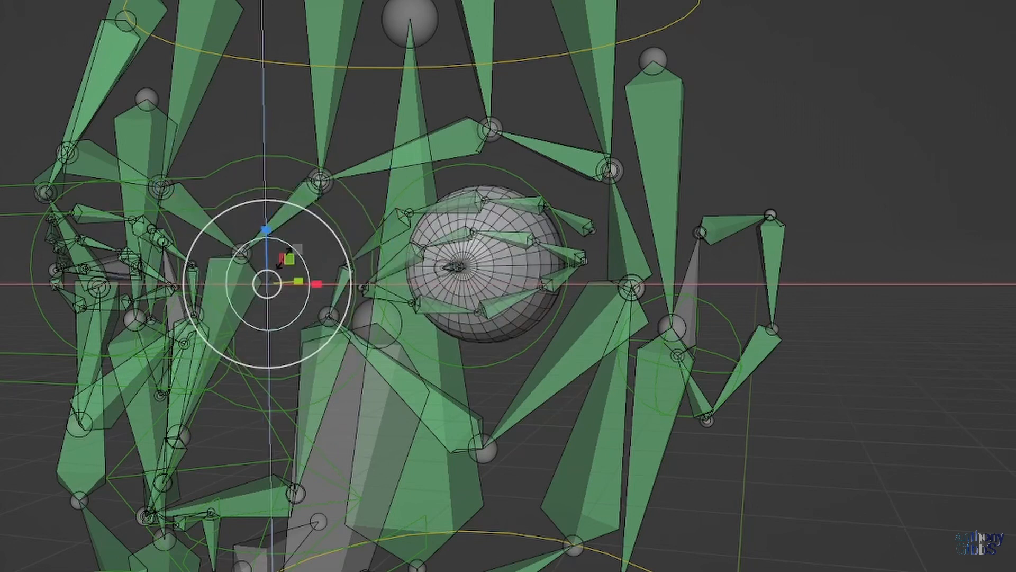